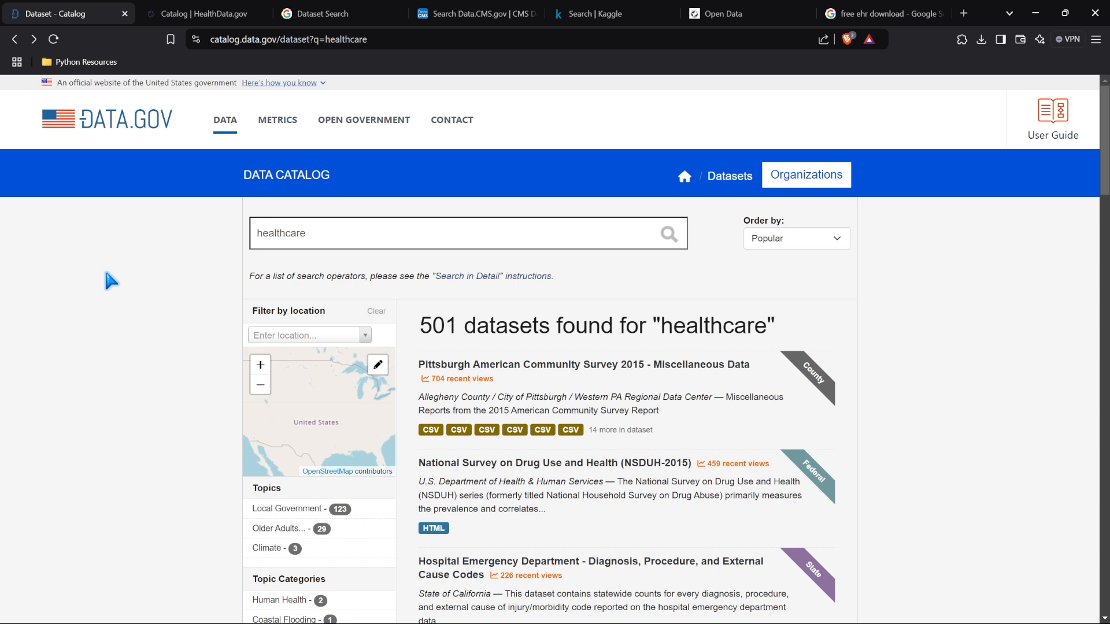
mouse_move(120, 282)
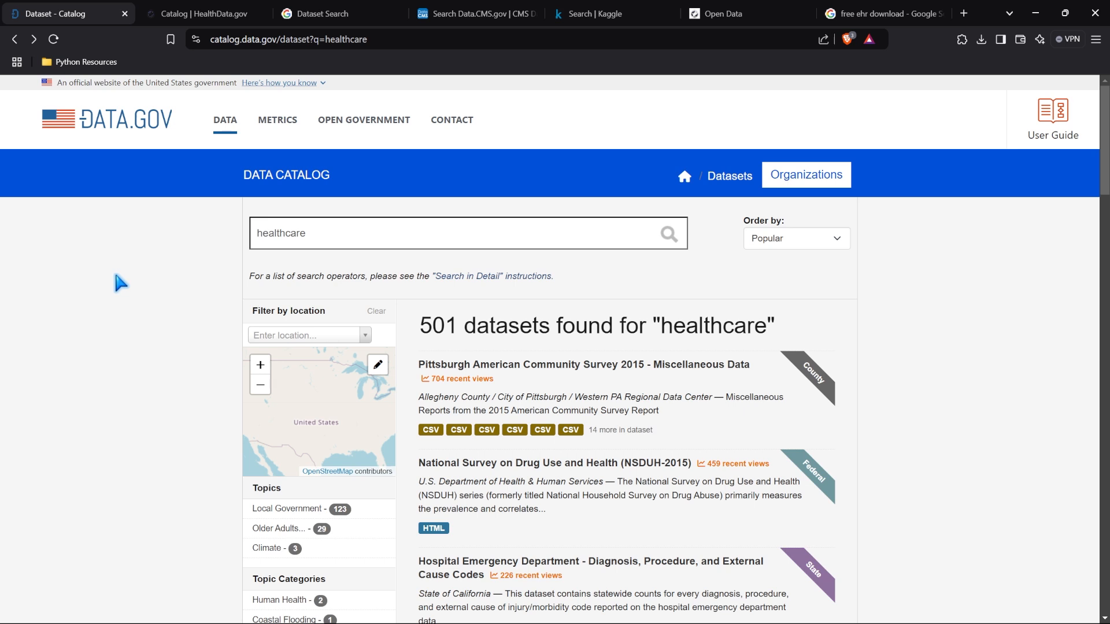
Browse the 'healthcare data' results, then begin typing 'dia' as a new diabetes query
scroll("down", 3)
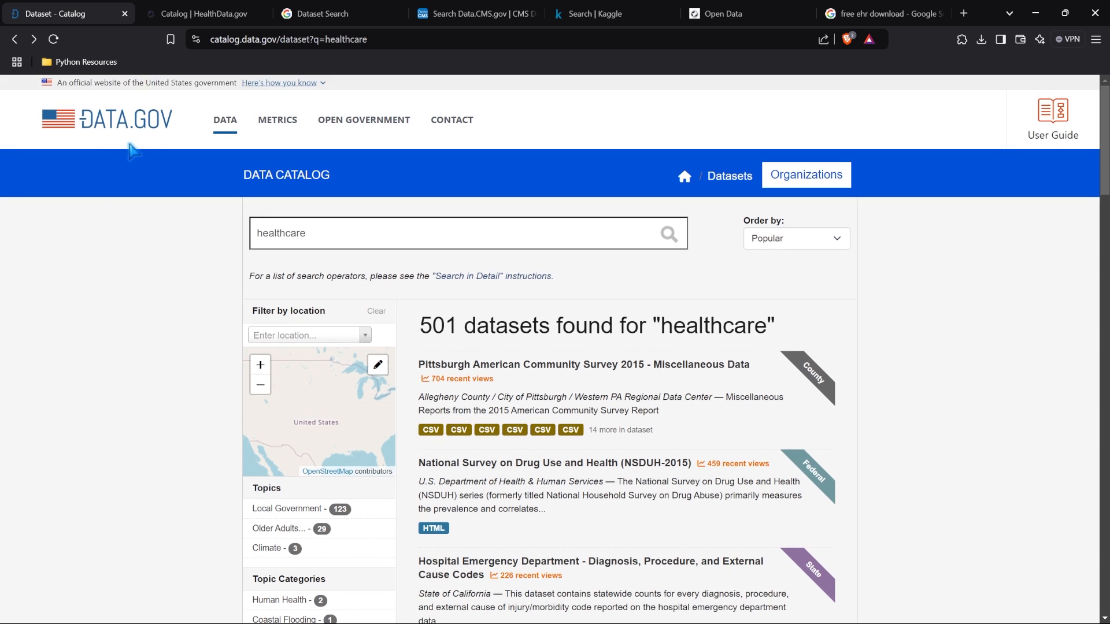
scroll("down", 3)
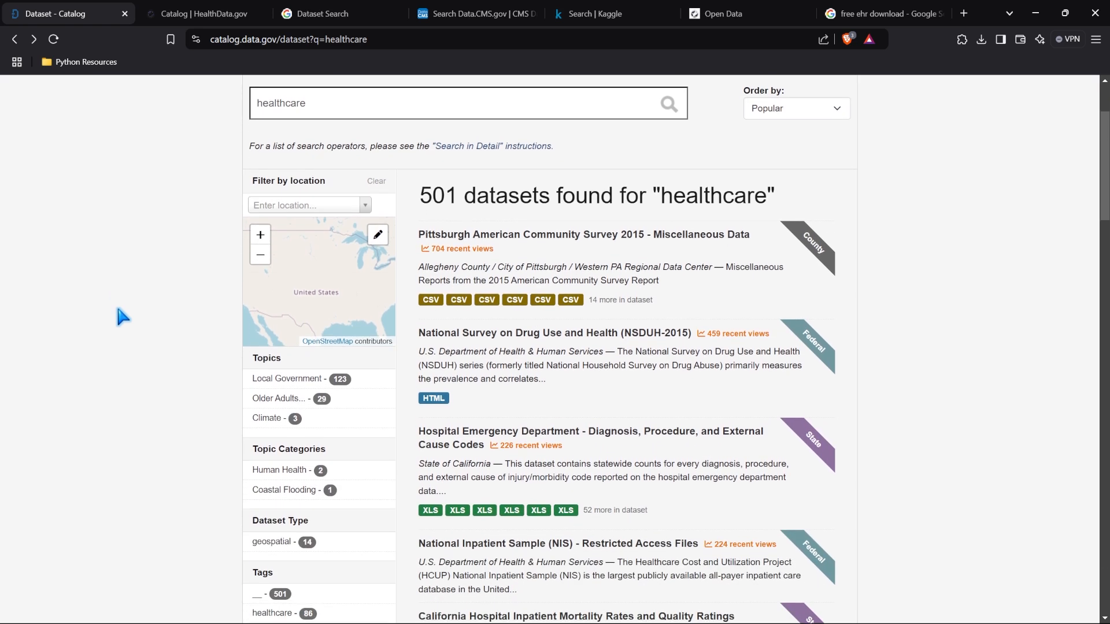
scroll("down", 3)
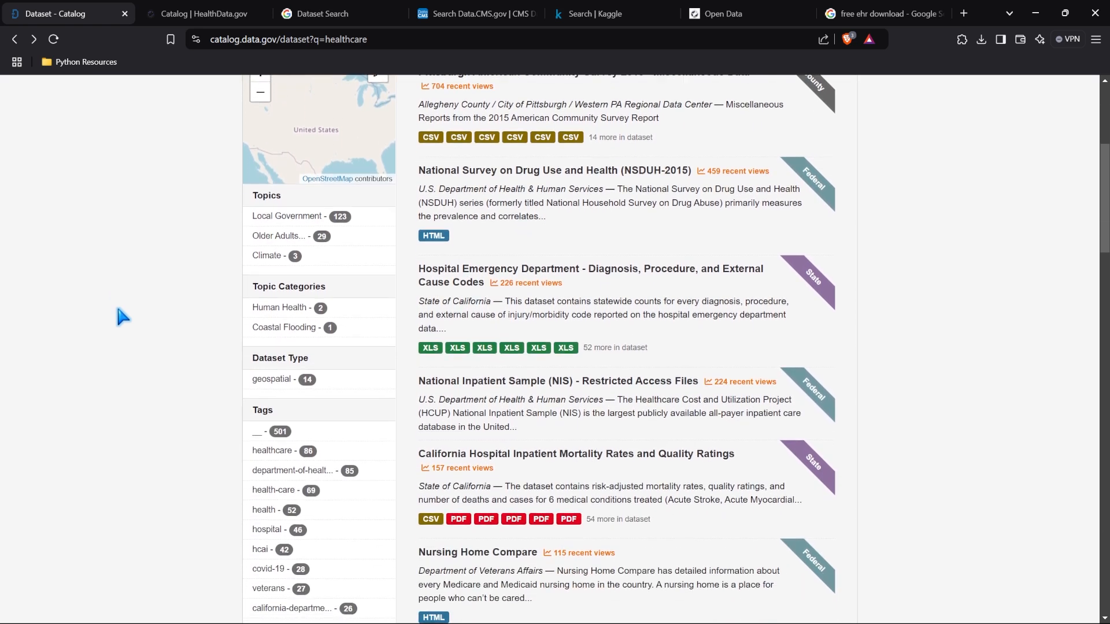
scroll("down", 3)
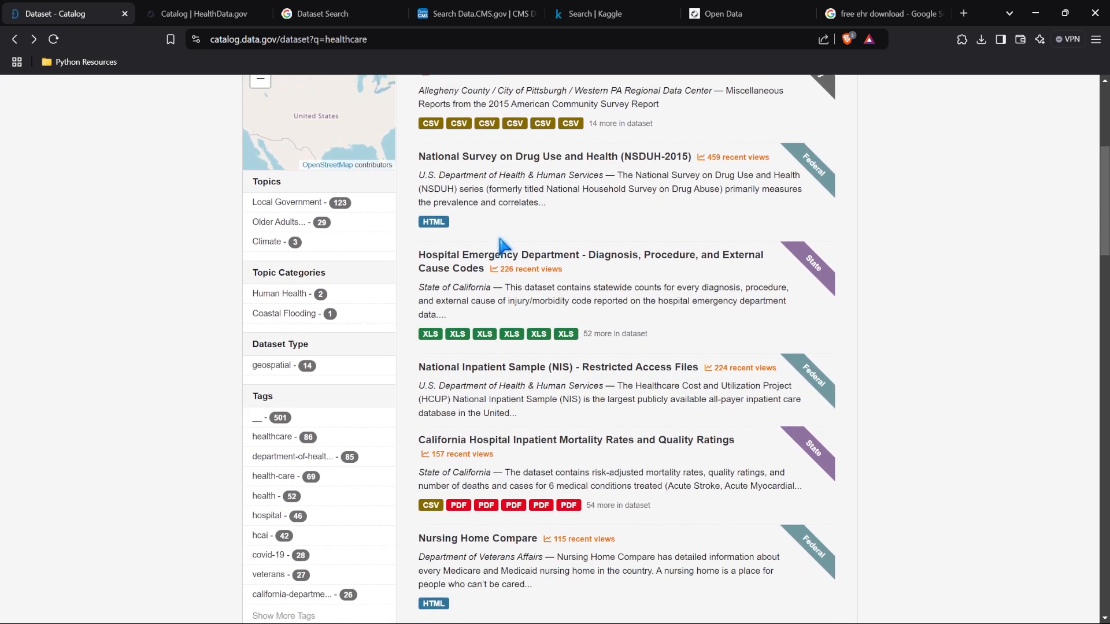
mouse_move(531, 227)
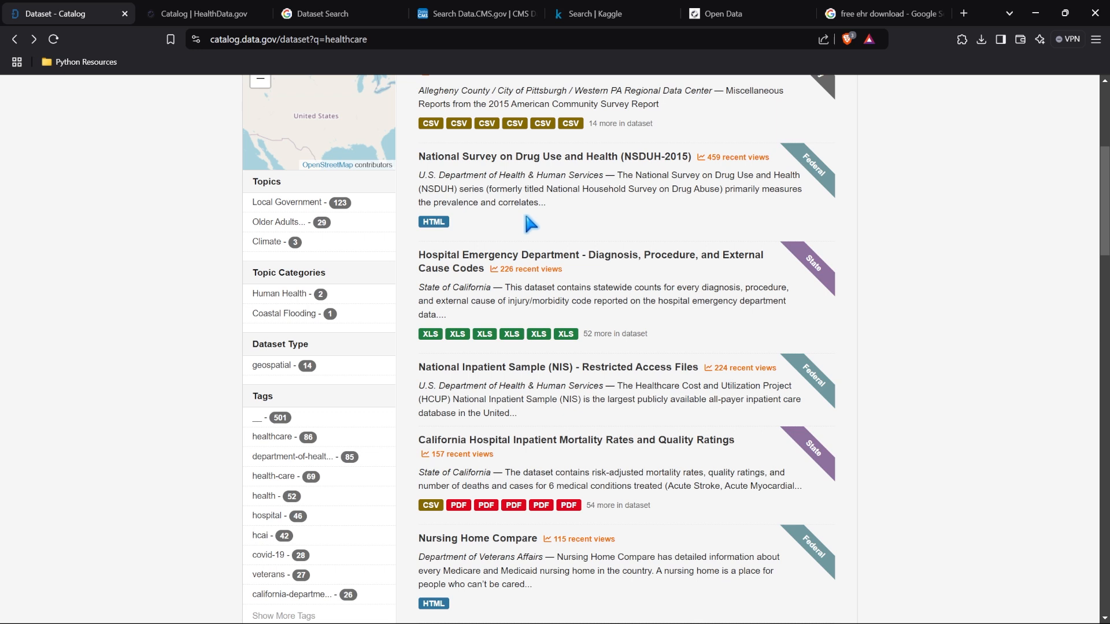
mouse_move(475, 173)
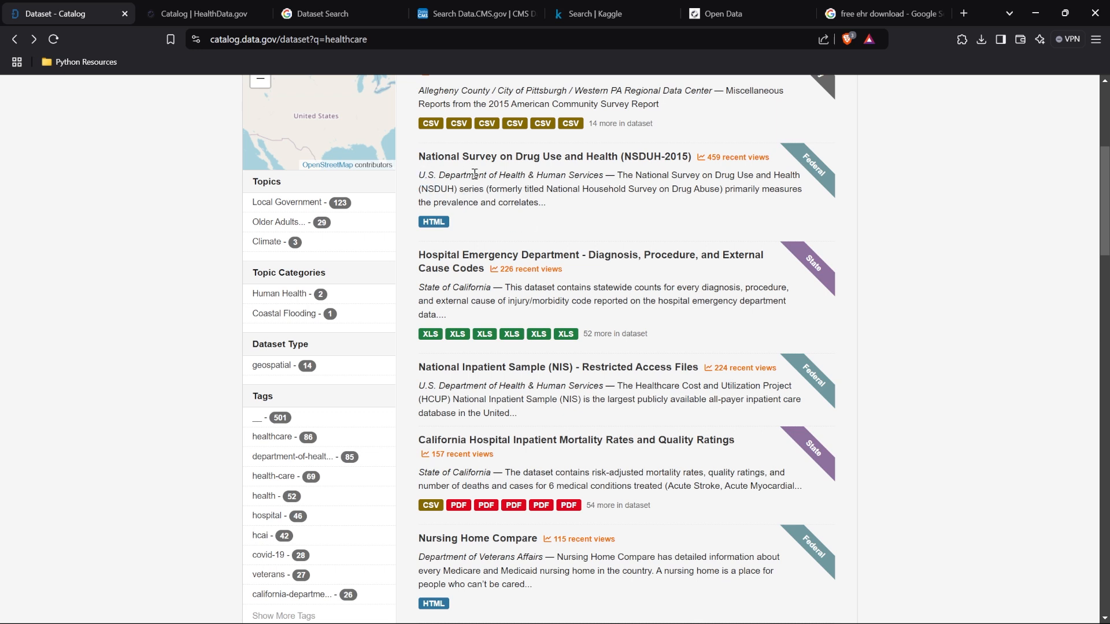
mouse_move(522, 443)
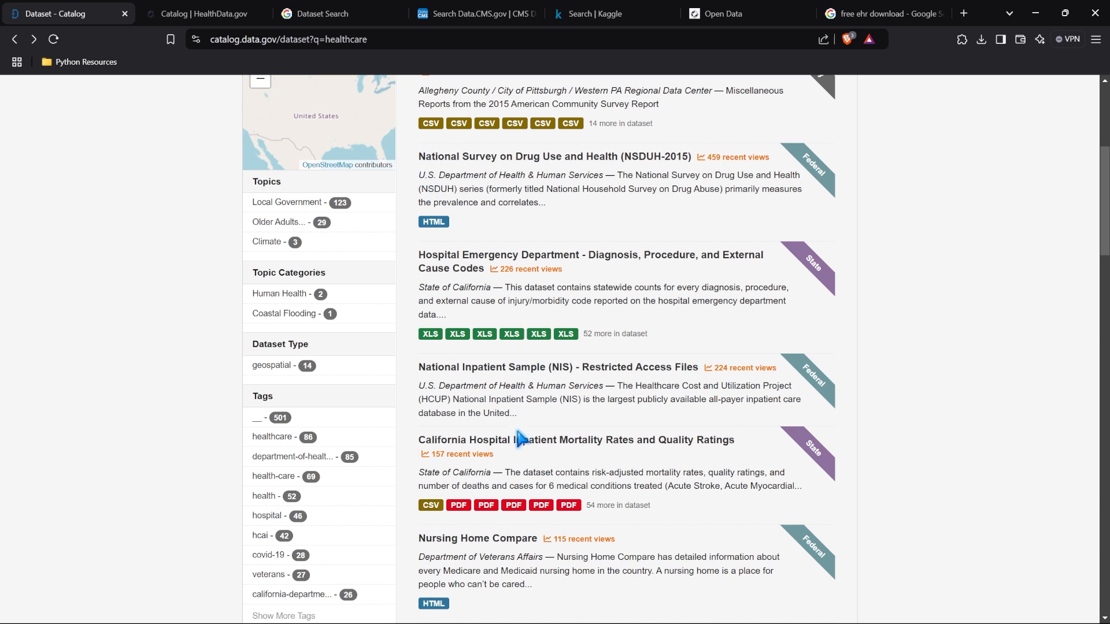
scroll("down", 3)
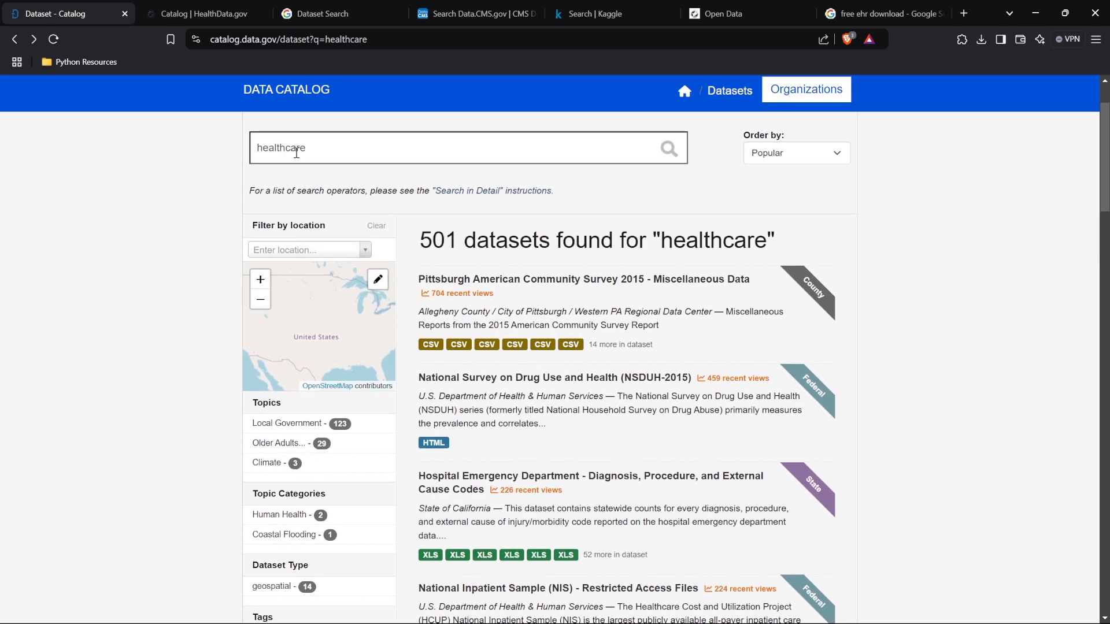
scroll("down", 3)
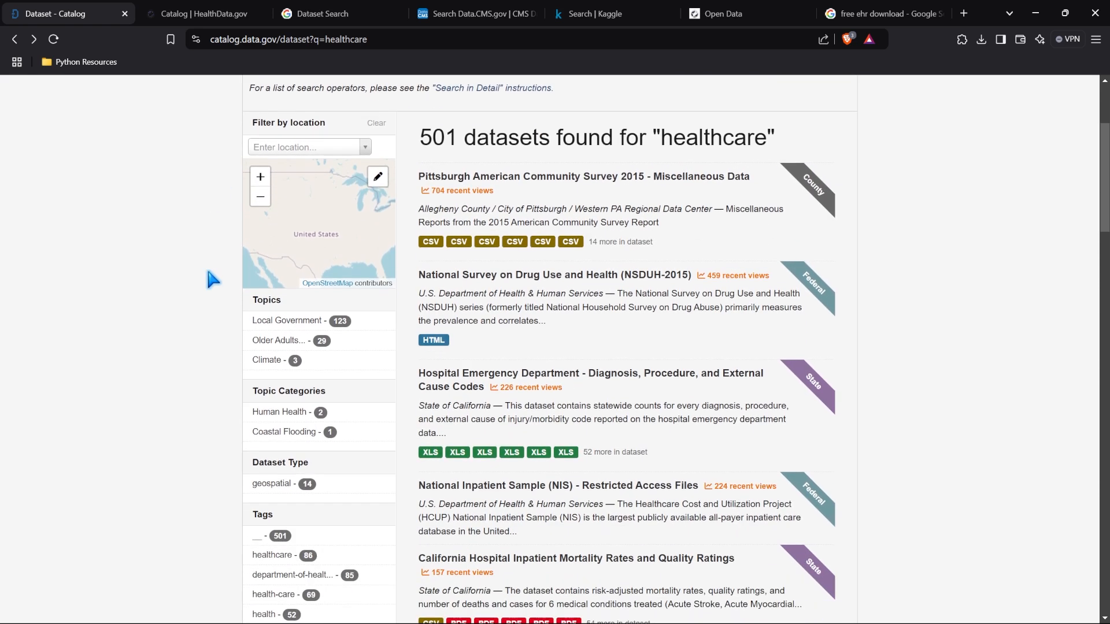
mouse_move(545, 342)
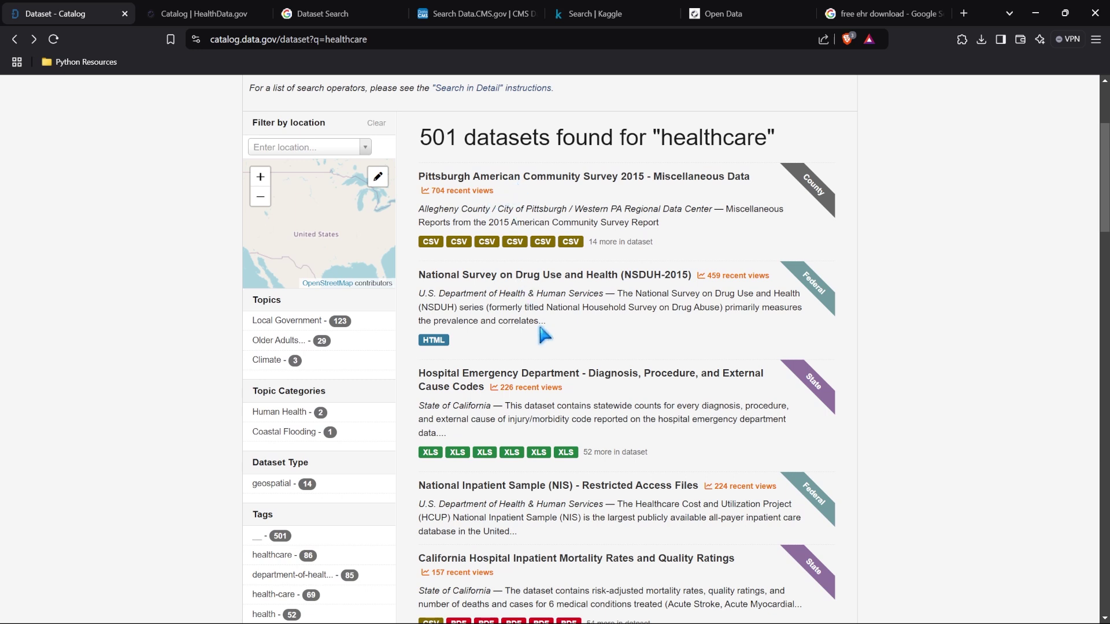
mouse_move(627, 521)
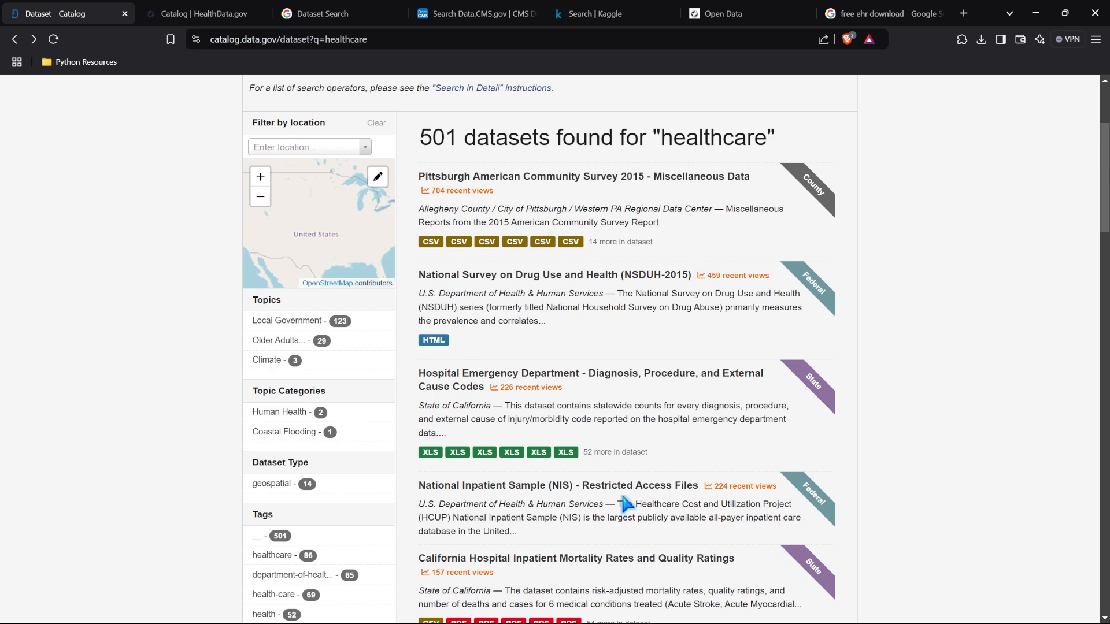
mouse_move(859, 243)
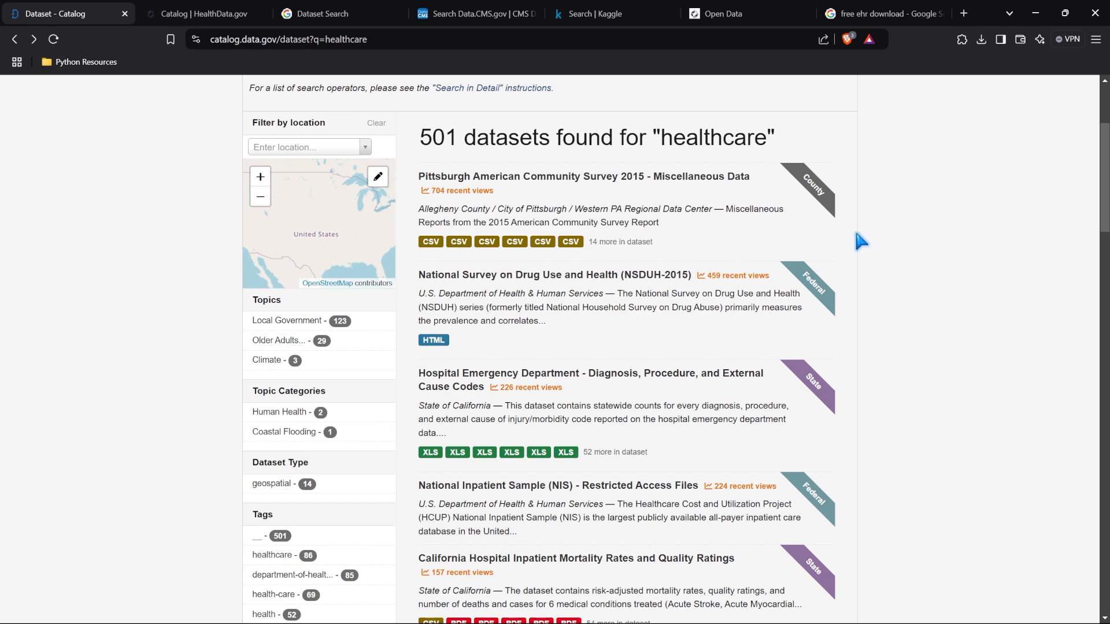
mouse_move(842, 414)
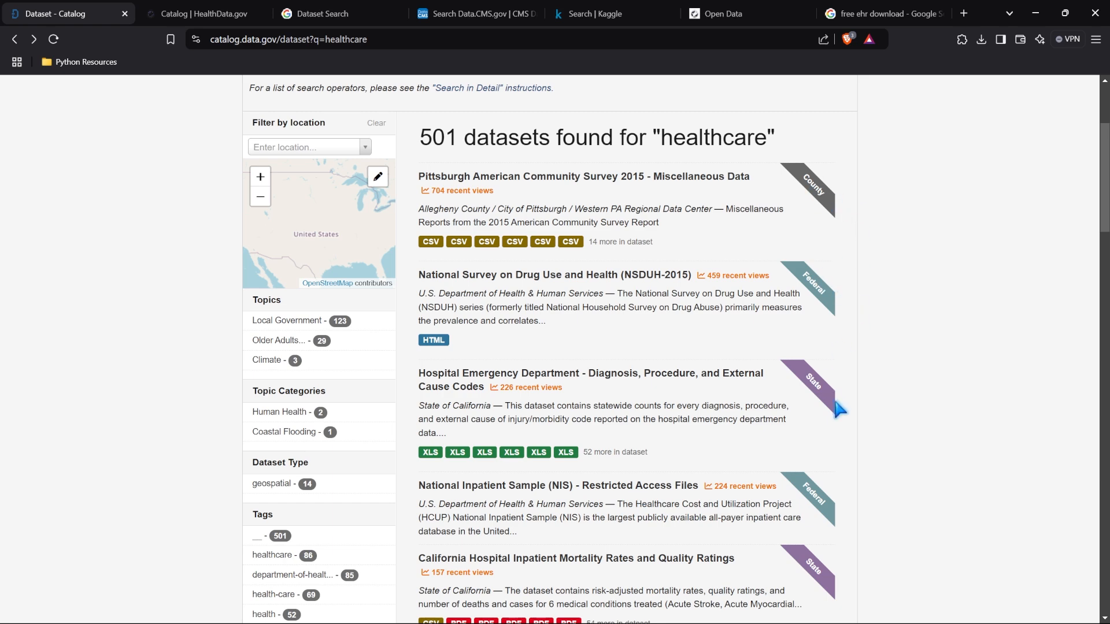
scroll("down", 3)
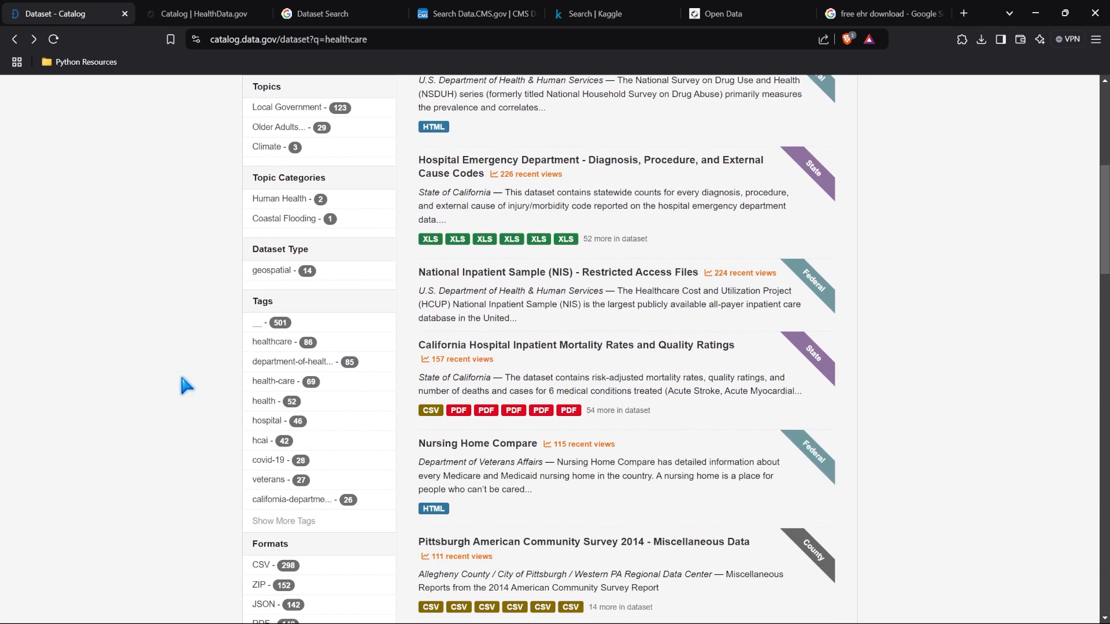
scroll("down", 3)
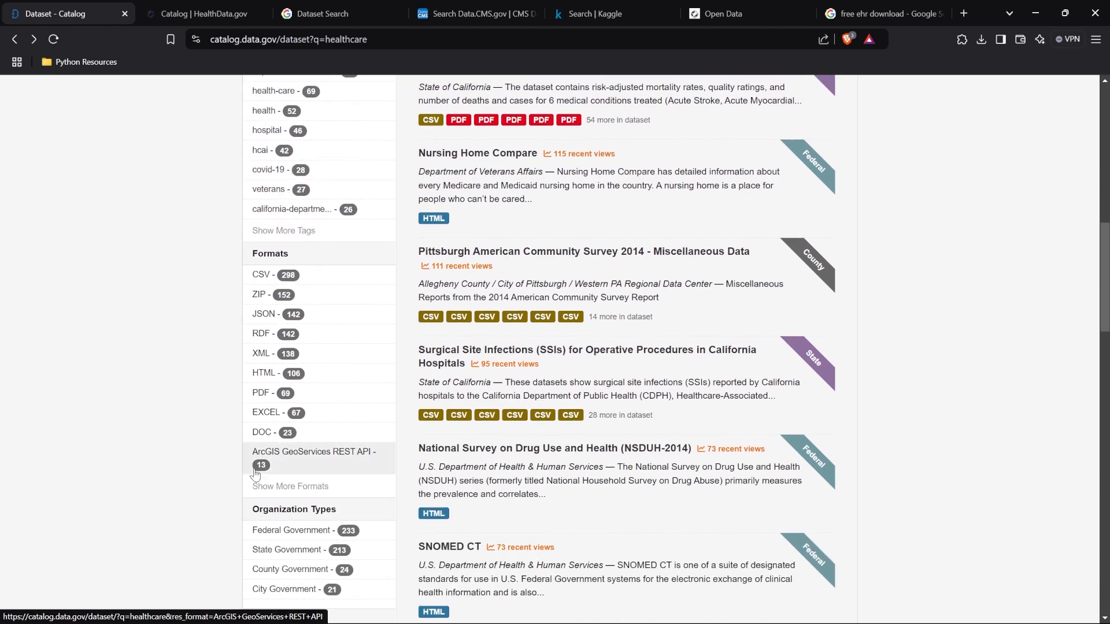
scroll("down", 3)
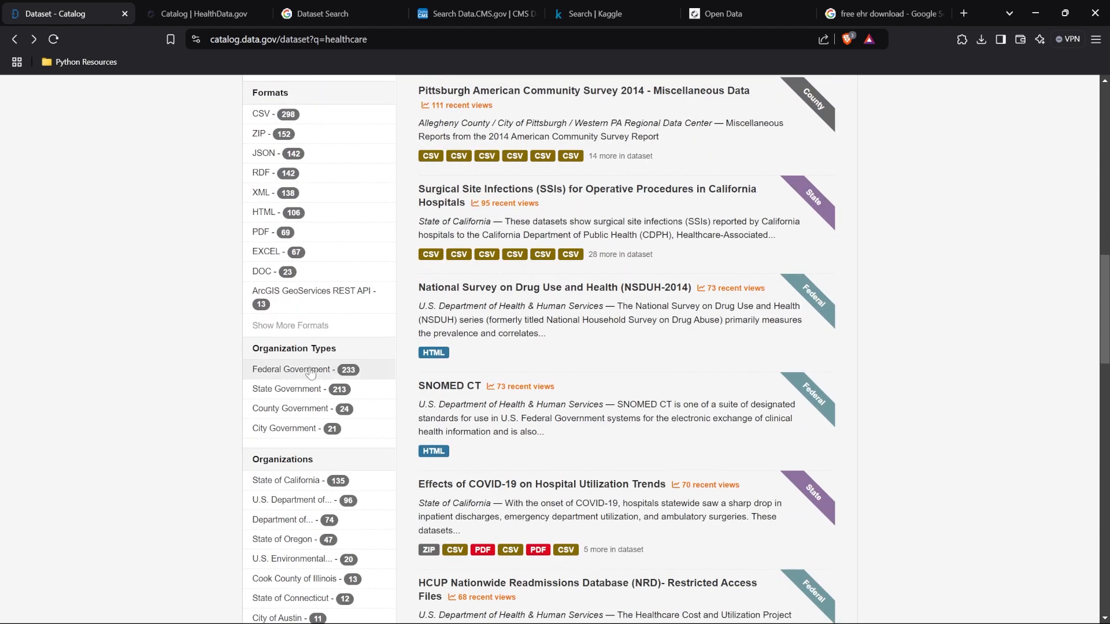
scroll("down", 3)
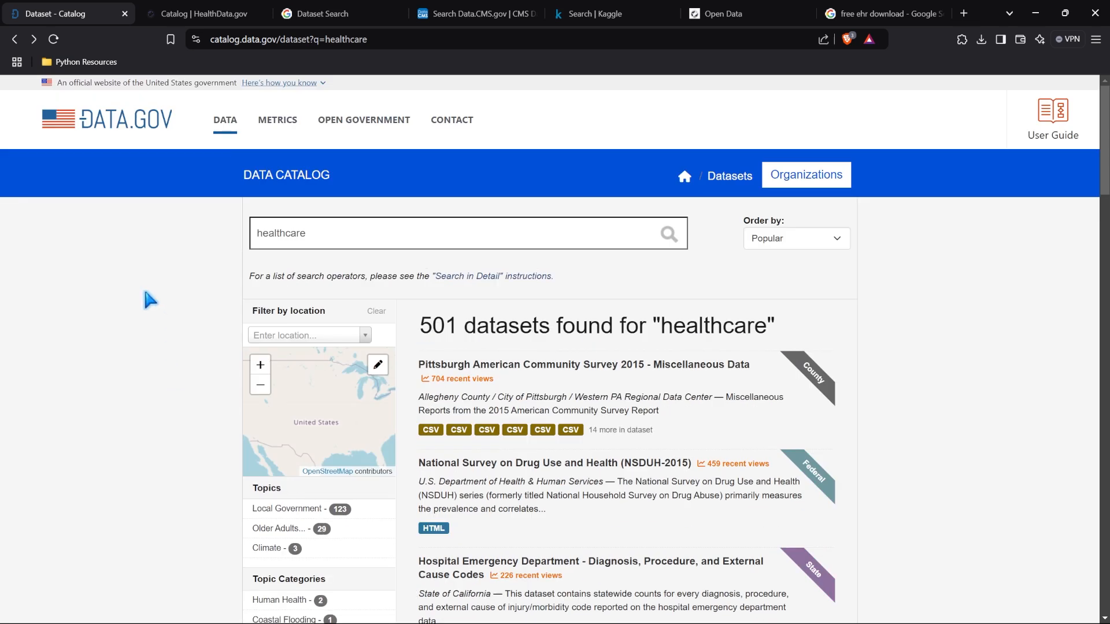
mouse_move(127, 304)
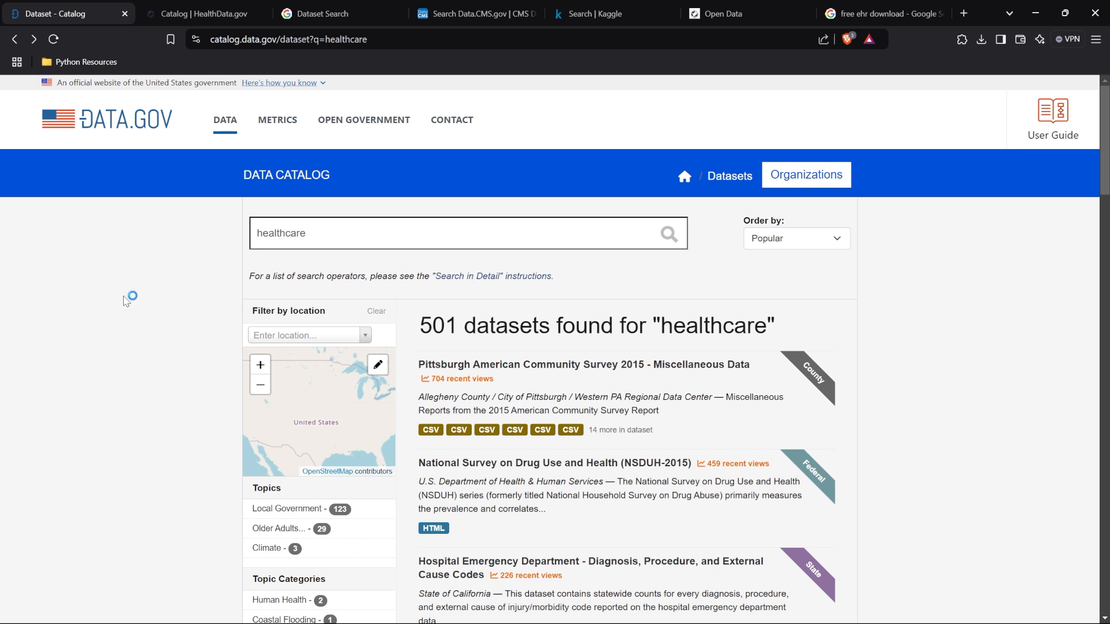
mouse_move(128, 302)
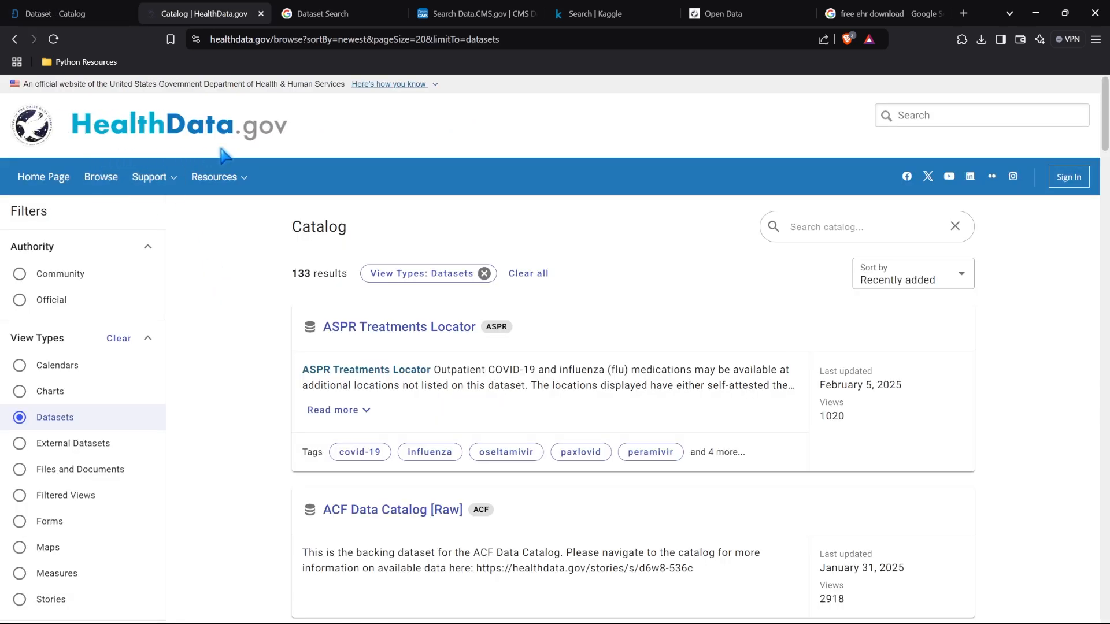
mouse_move(196, 353)
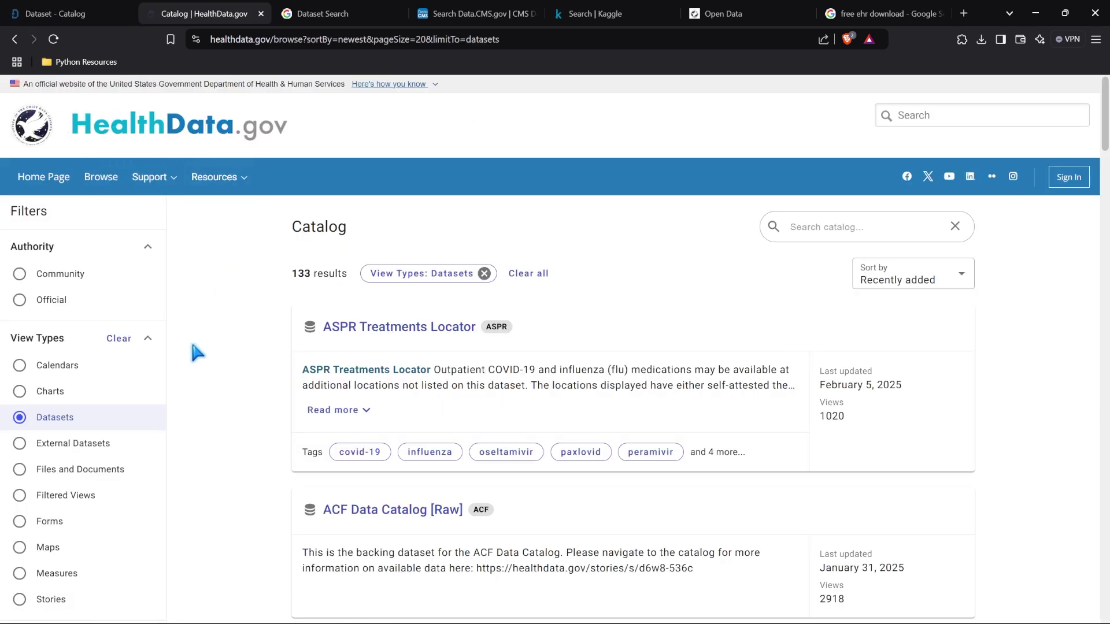
mouse_move(106, 541)
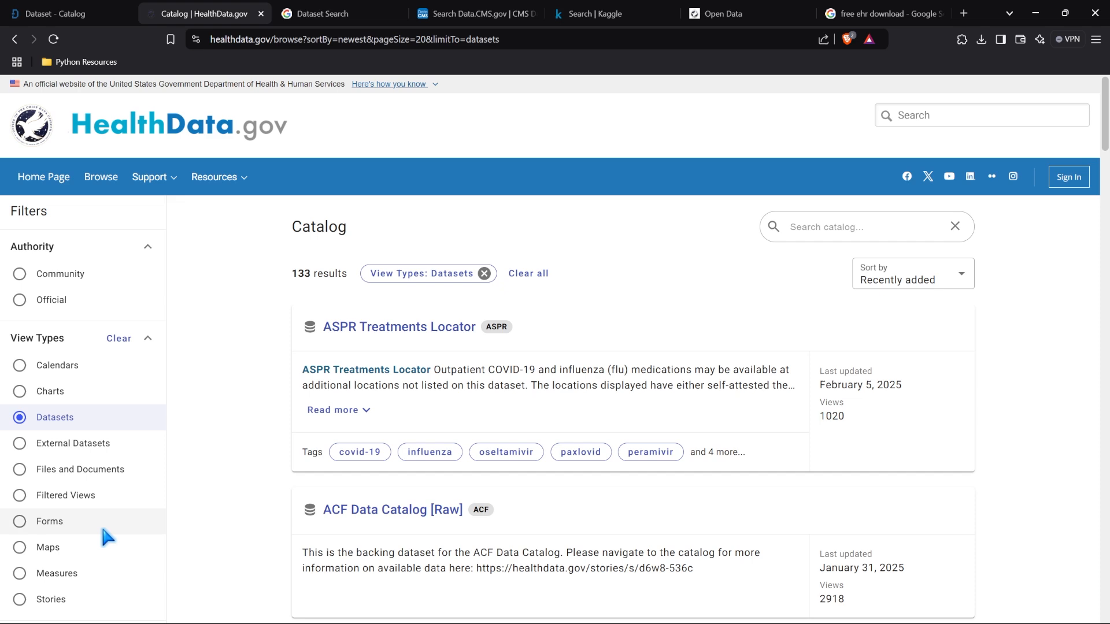
mouse_move(233, 350)
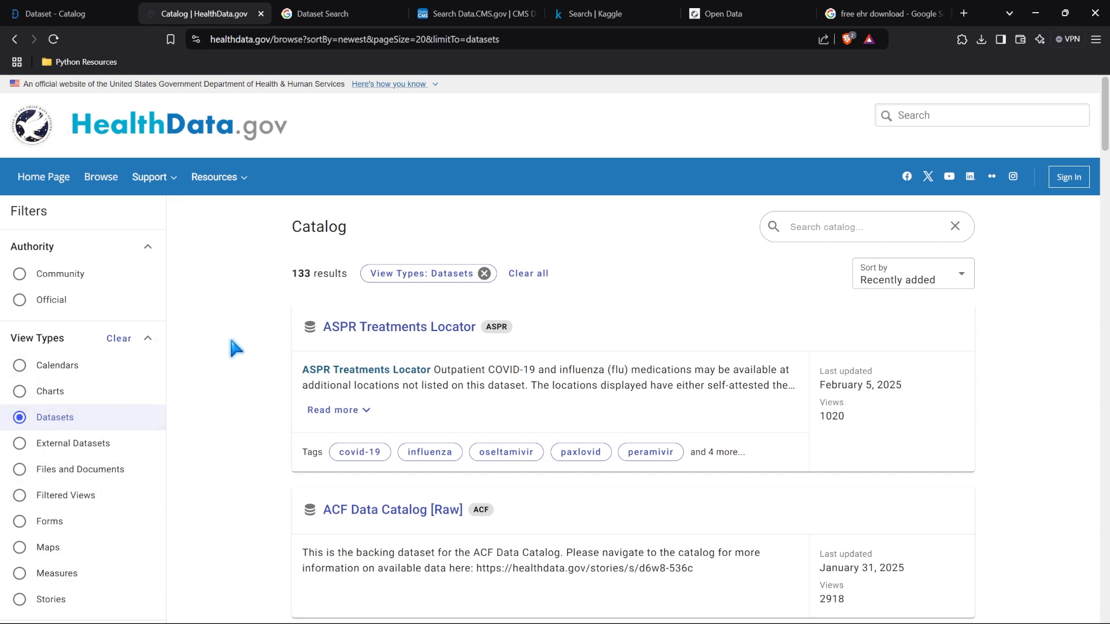
scroll("down", 3)
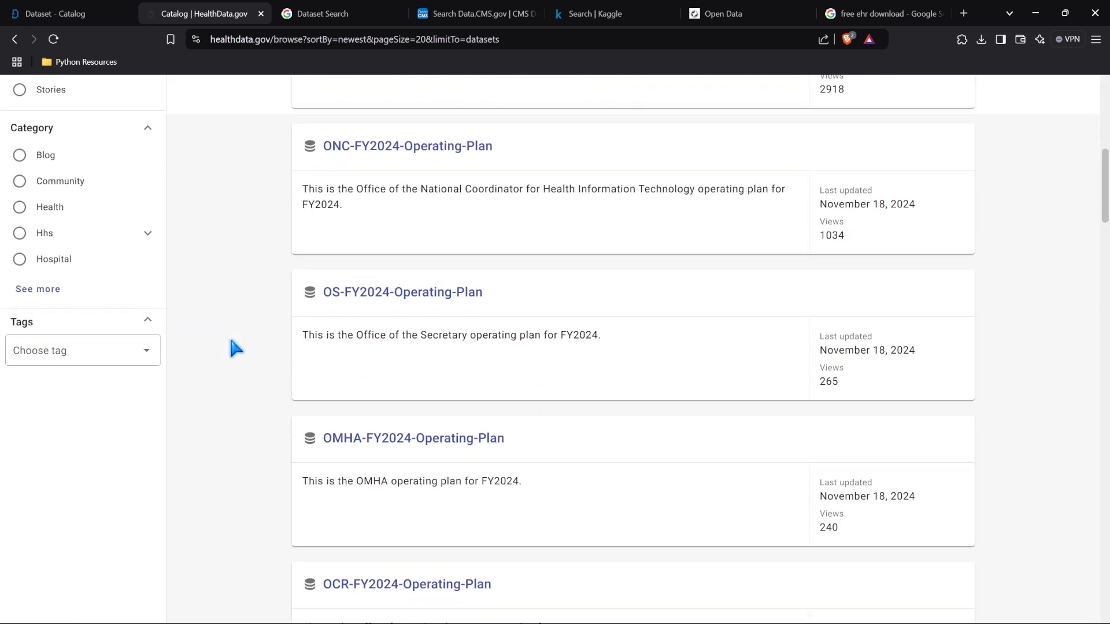
scroll("down", 3)
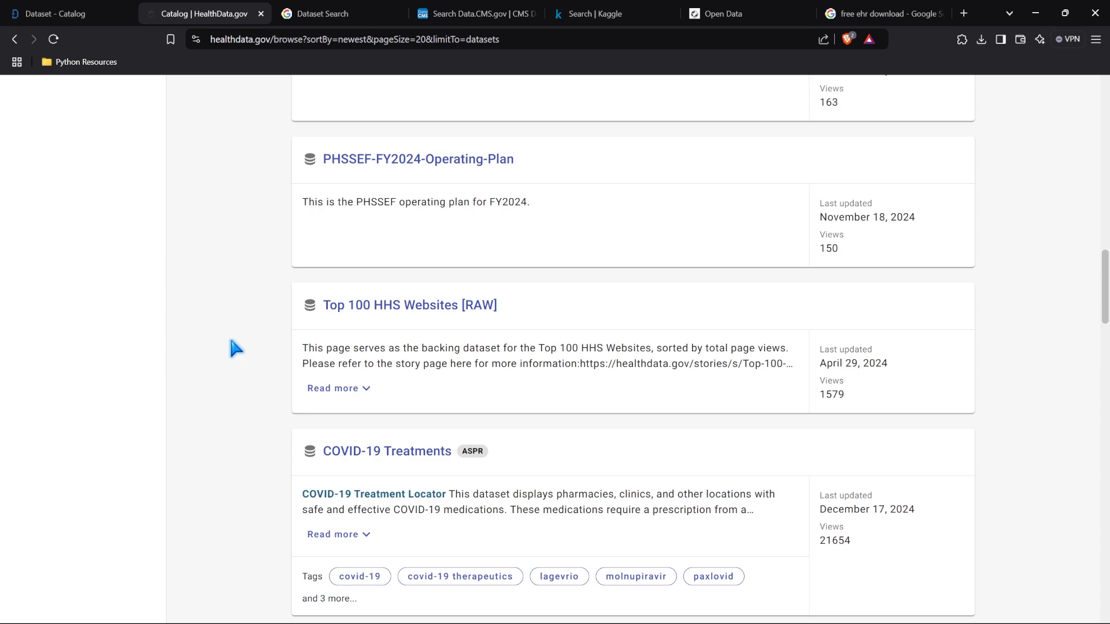
scroll("down", 3)
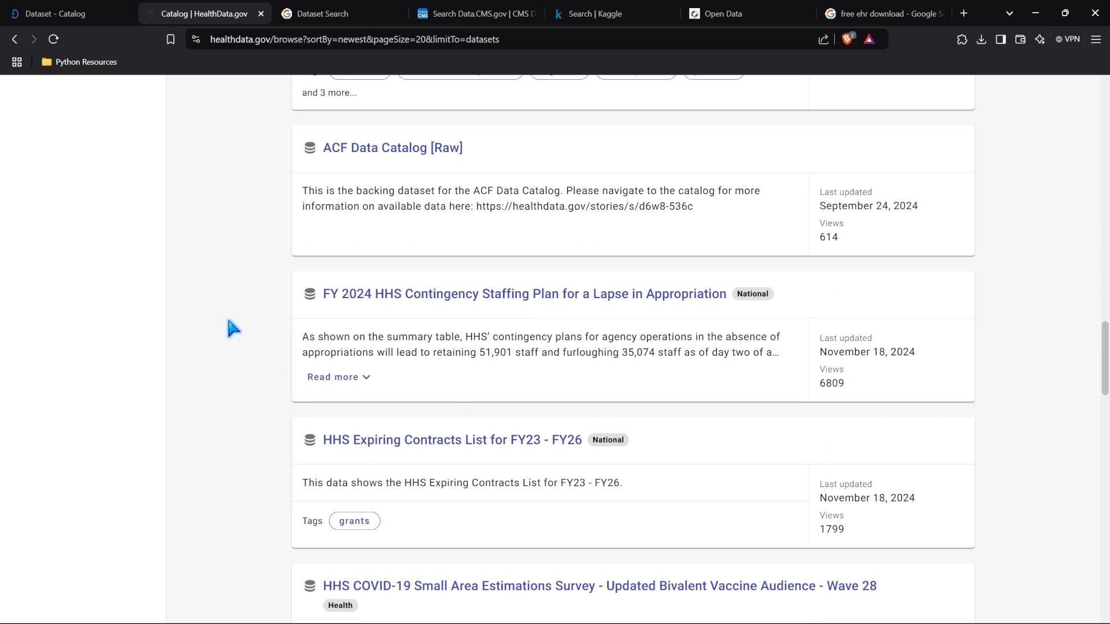
scroll("down", 3)
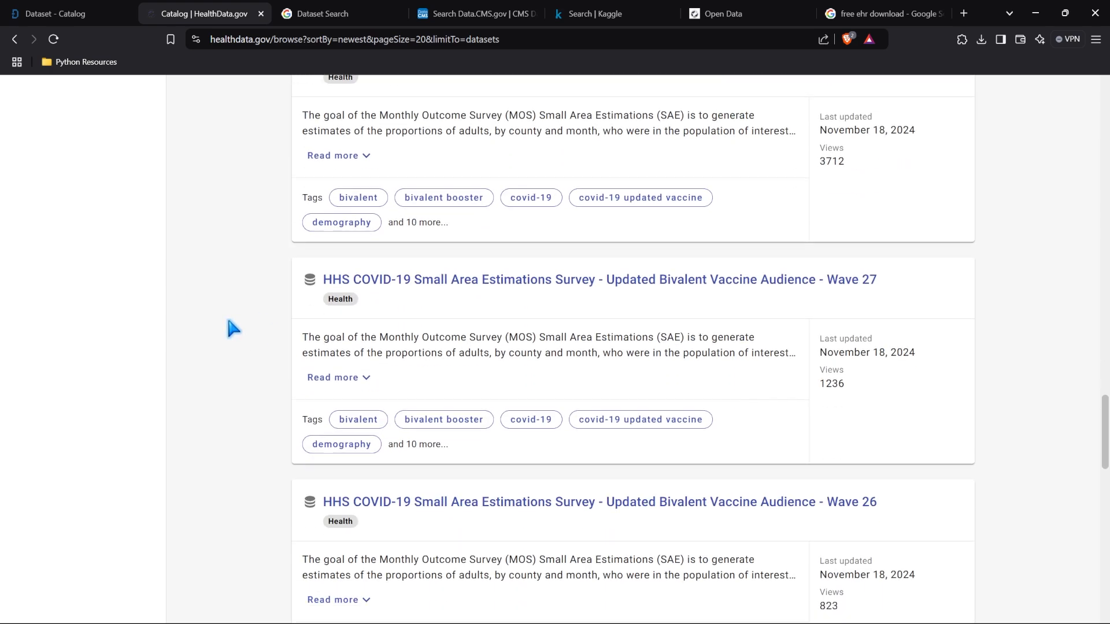
scroll("down", 3)
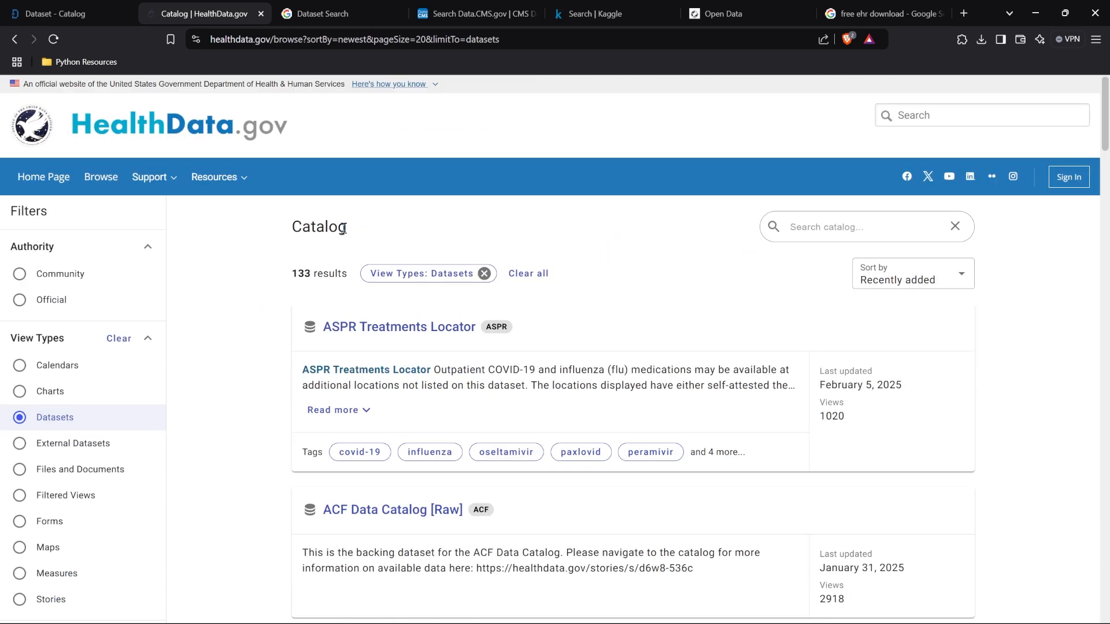
mouse_move(264, 148)
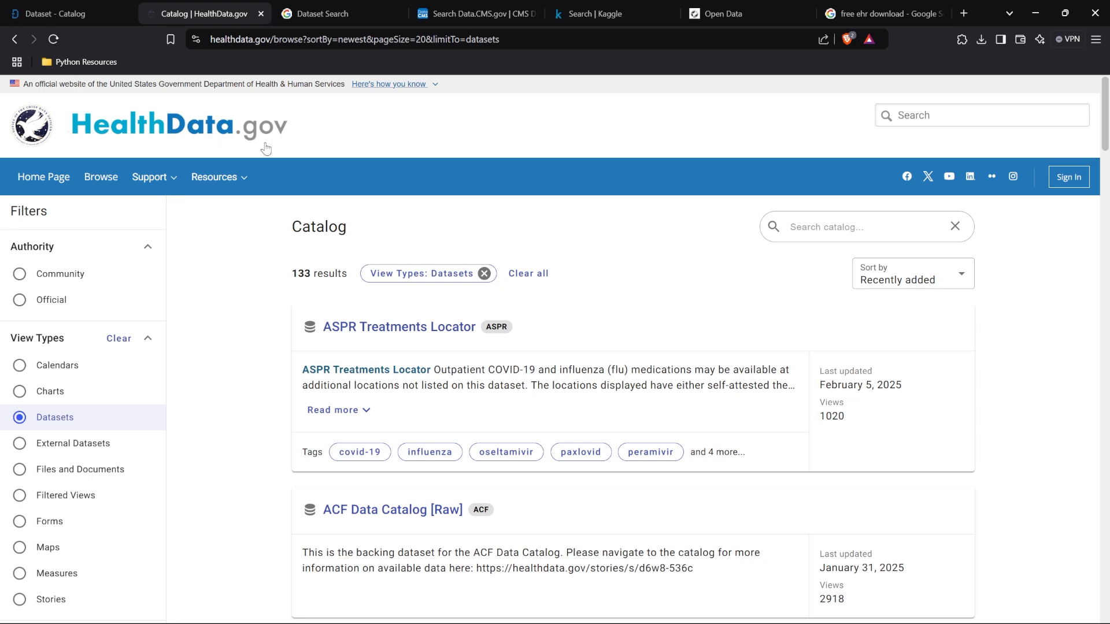
mouse_move(229, 314)
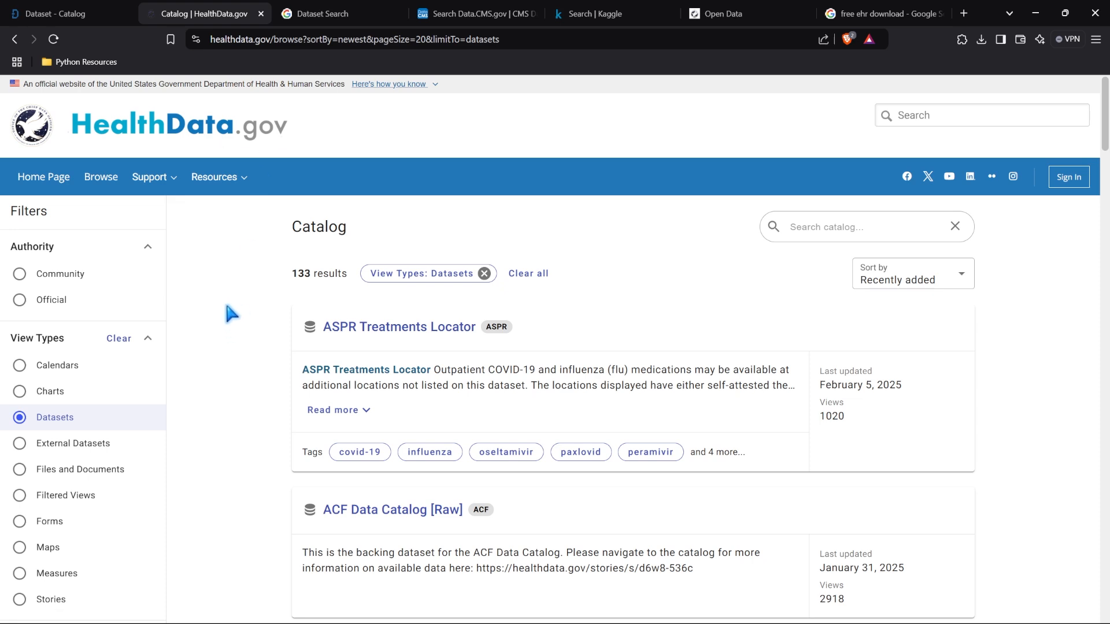
left_click(326, 13)
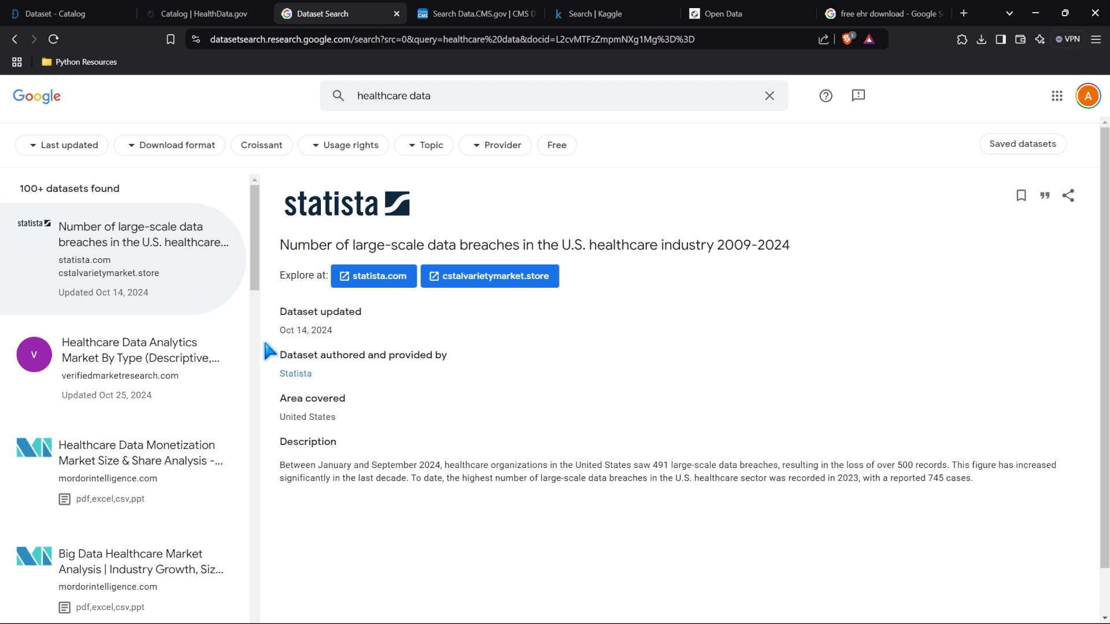
mouse_move(259, 77)
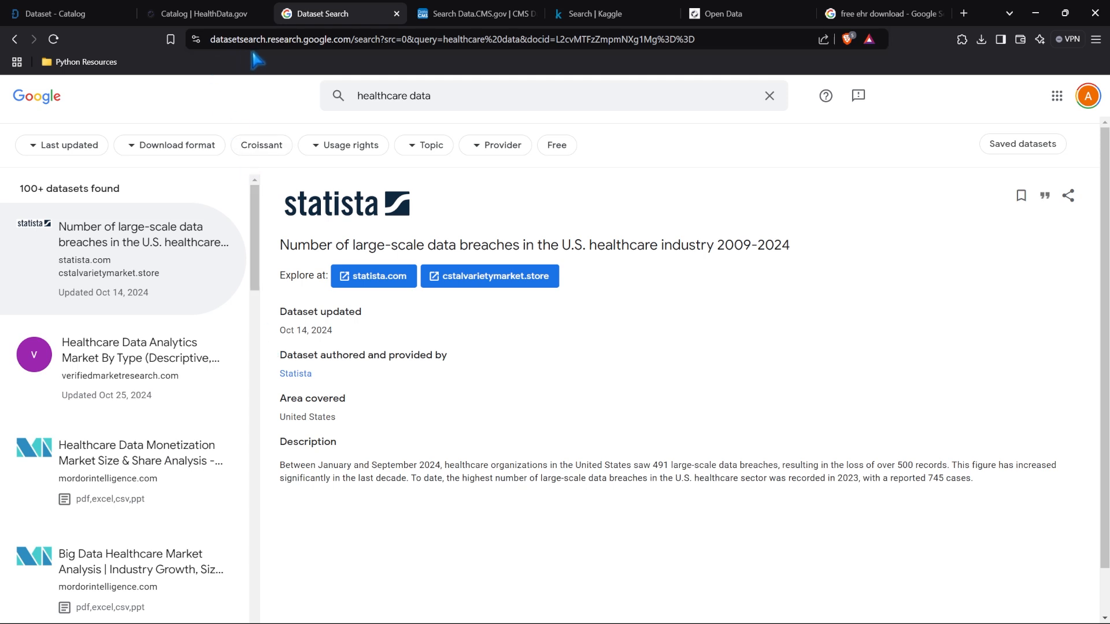
mouse_move(344, 64)
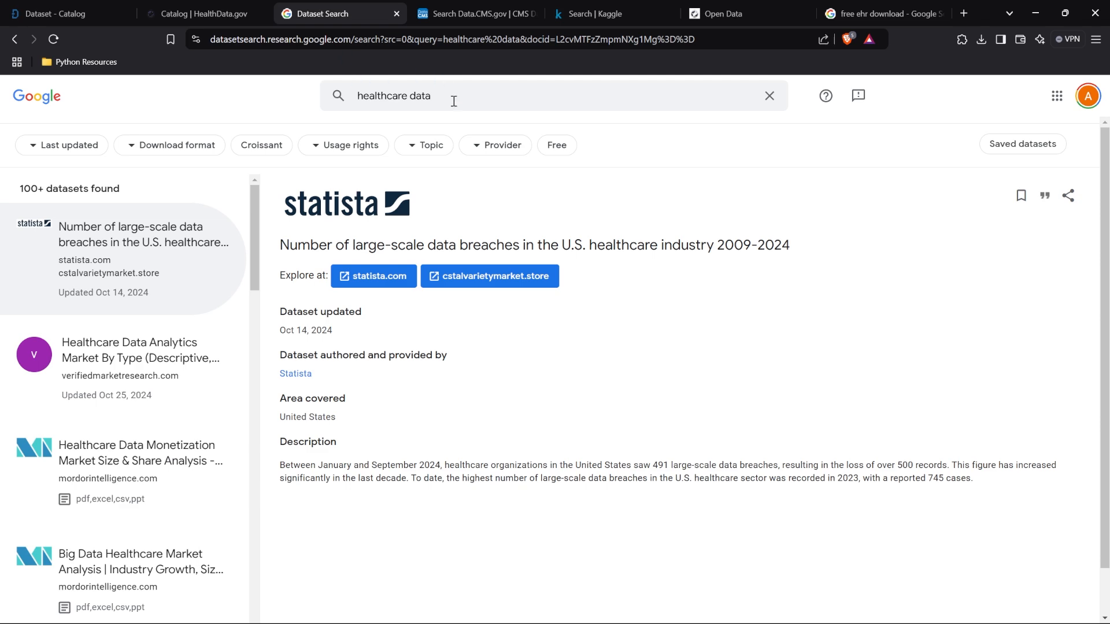
type("diab")
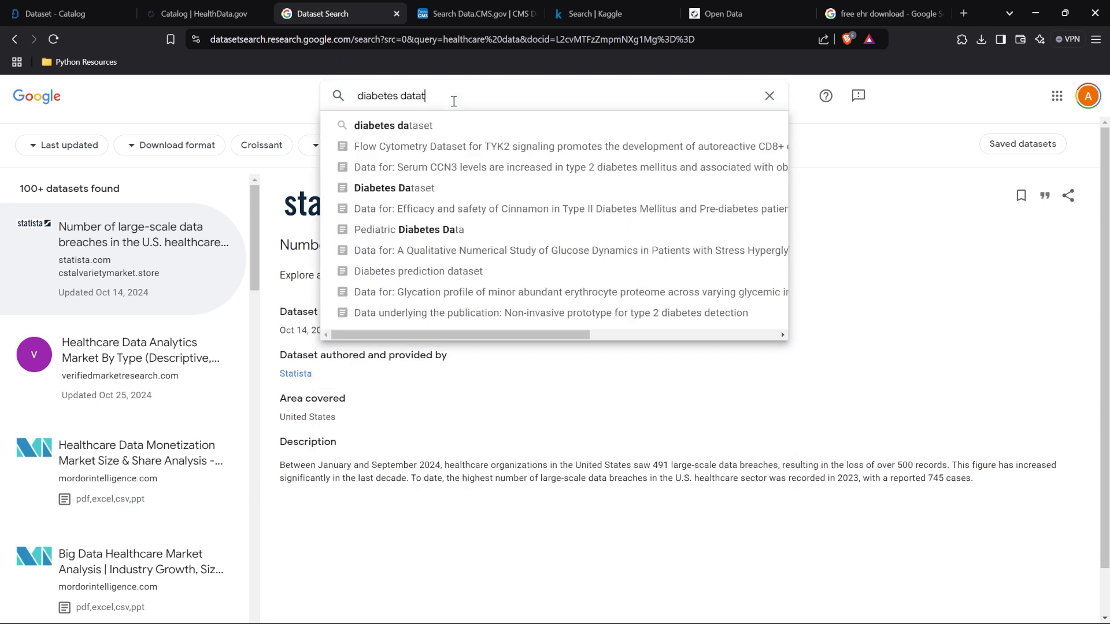
Run the 'diabetes dataset' search and open the mass.gov Pediatric Diabetes Data entry
left_click(393, 125)
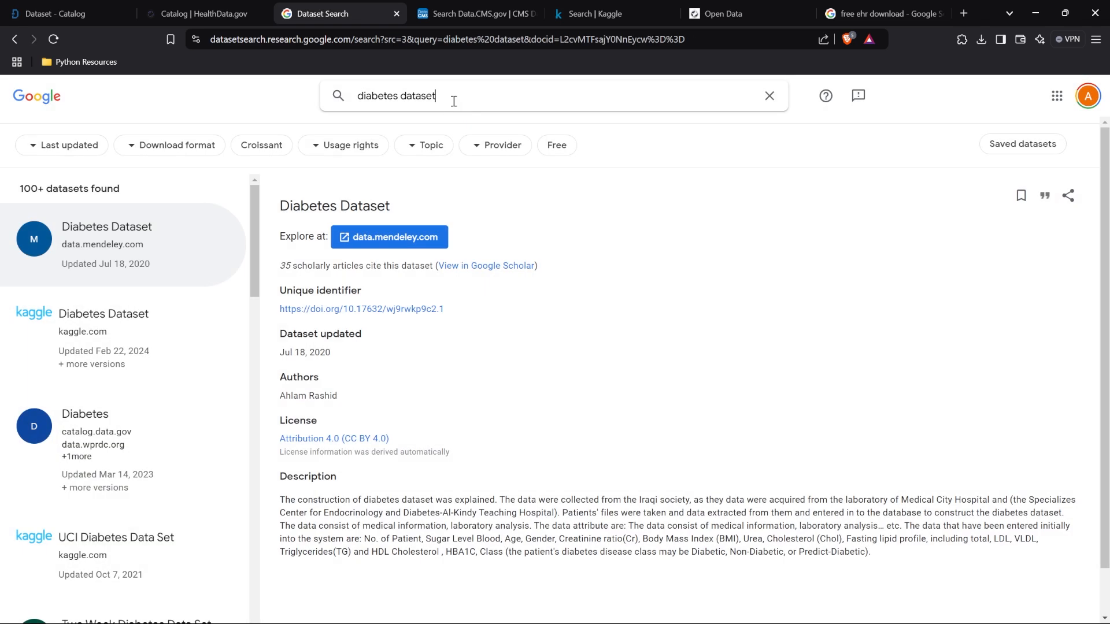
mouse_move(185, 246)
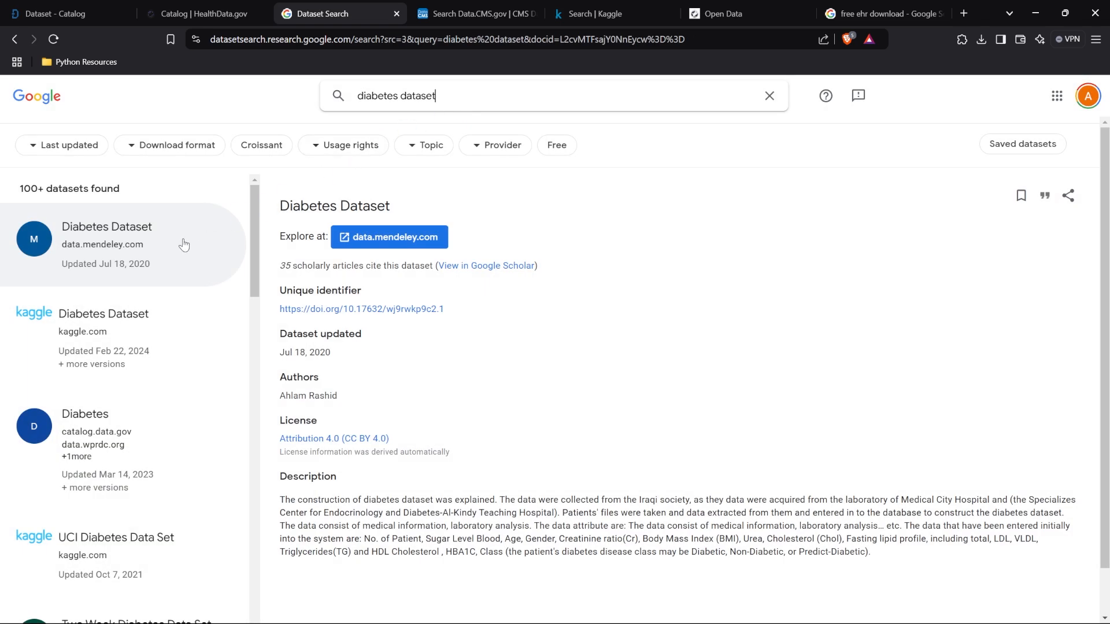
mouse_move(569, 372)
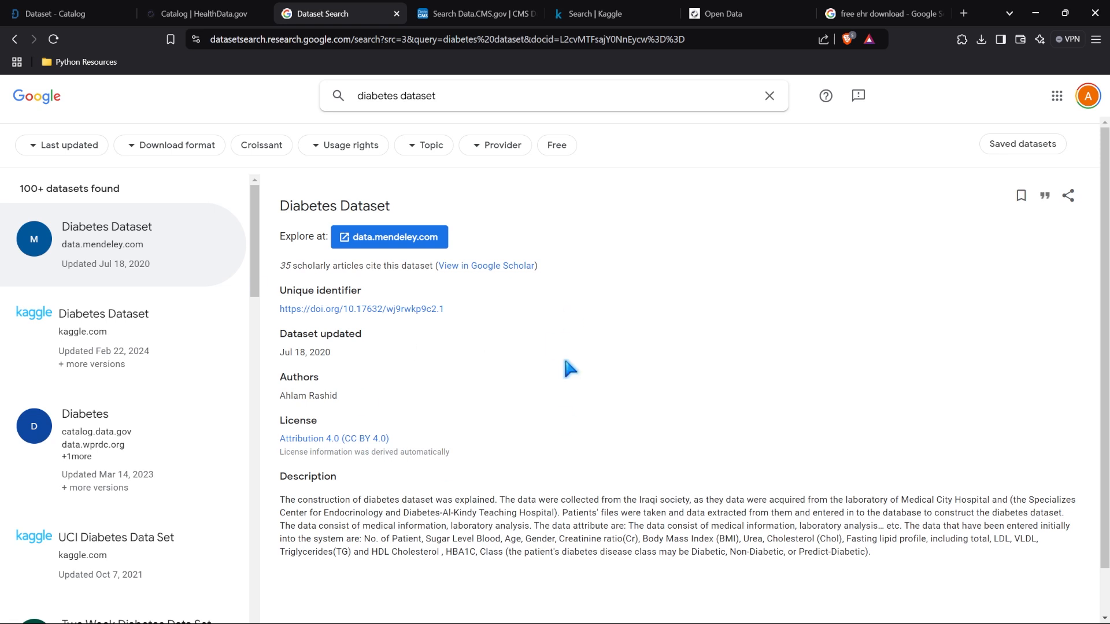
scroll("down", 3)
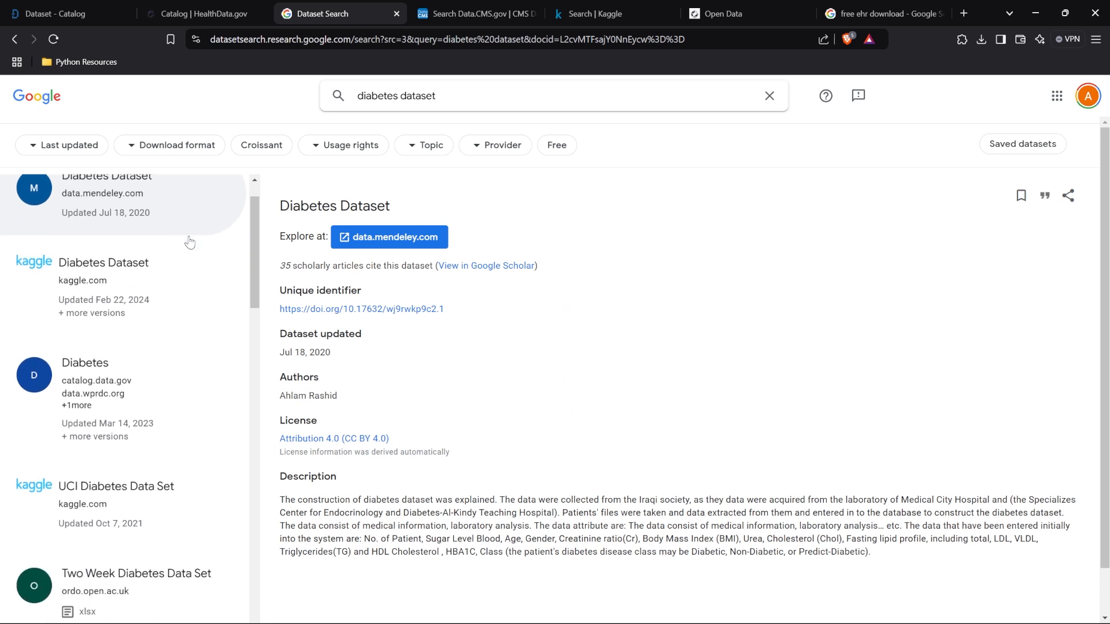
scroll("down", 3)
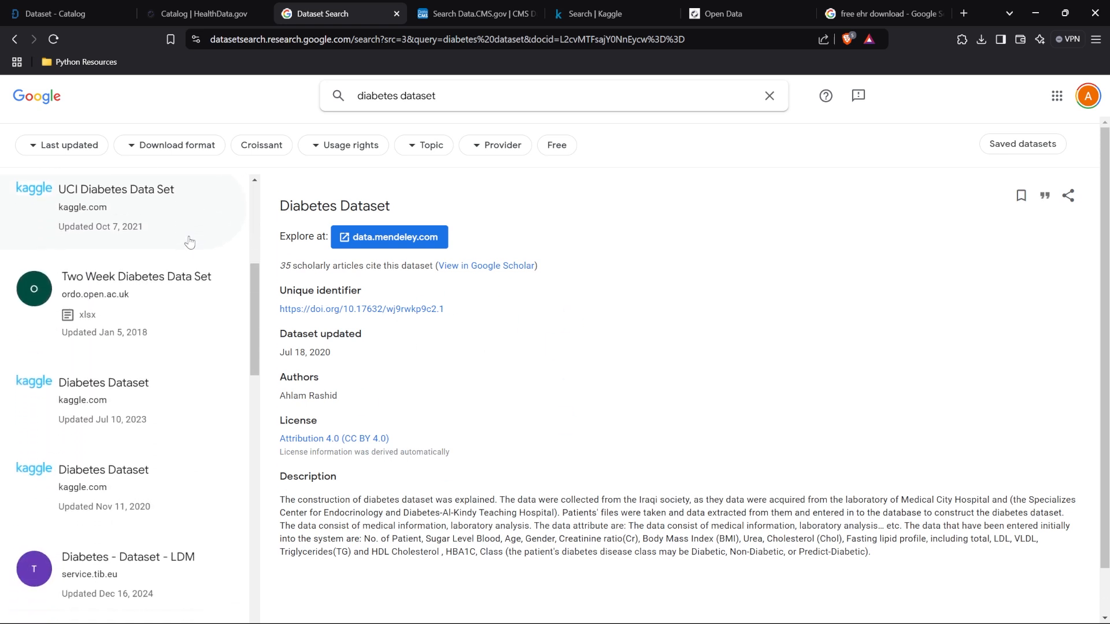
scroll("down", 3)
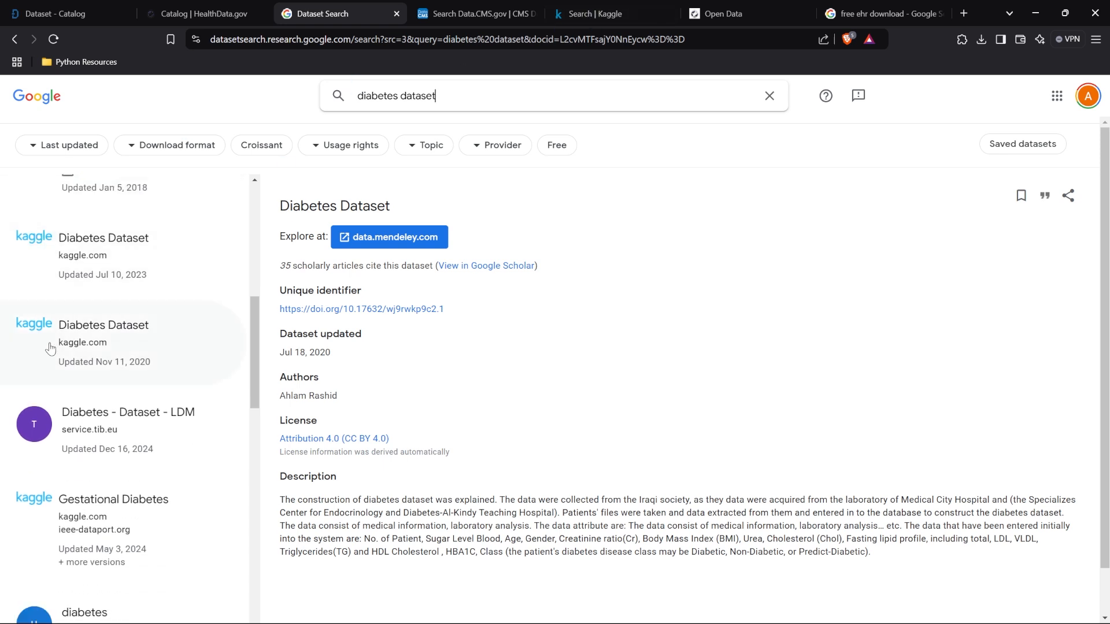
scroll("down", 3)
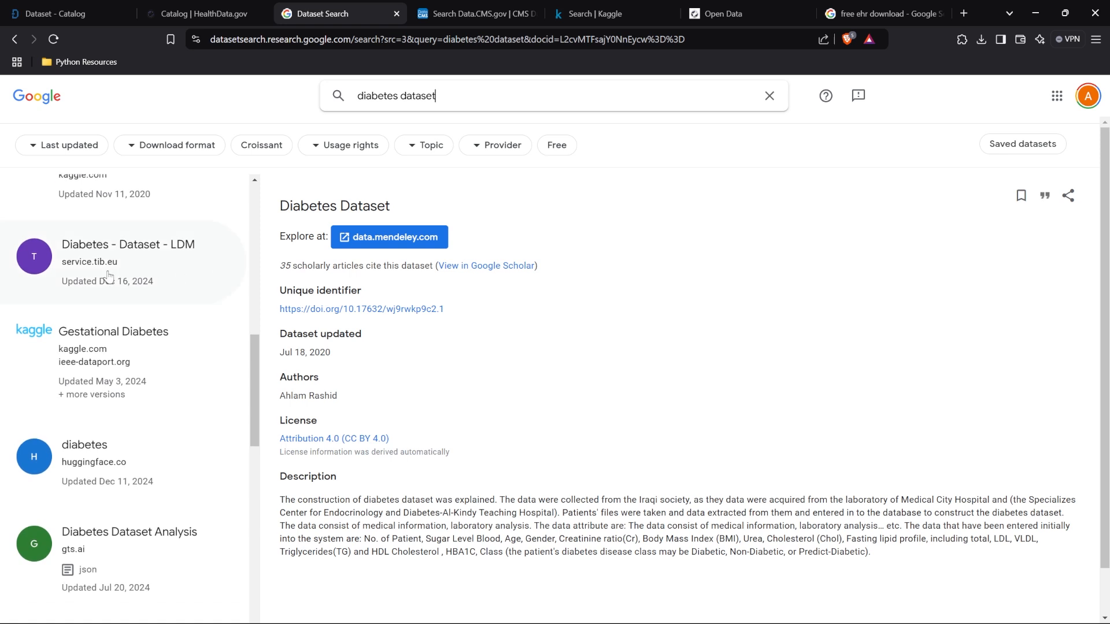
scroll("down", 3)
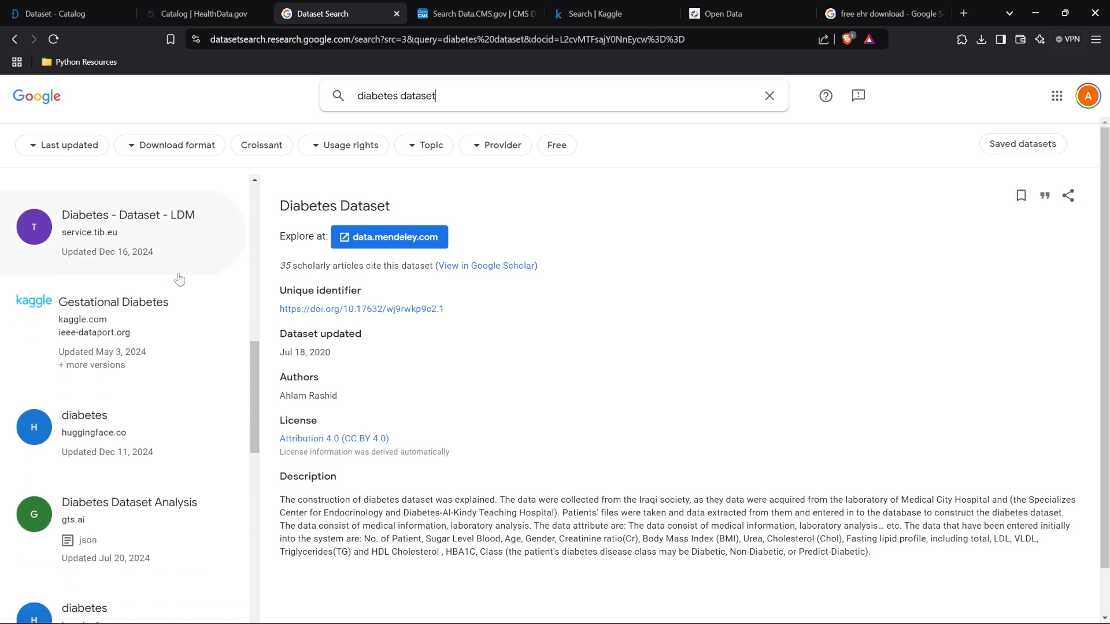
scroll("down", 3)
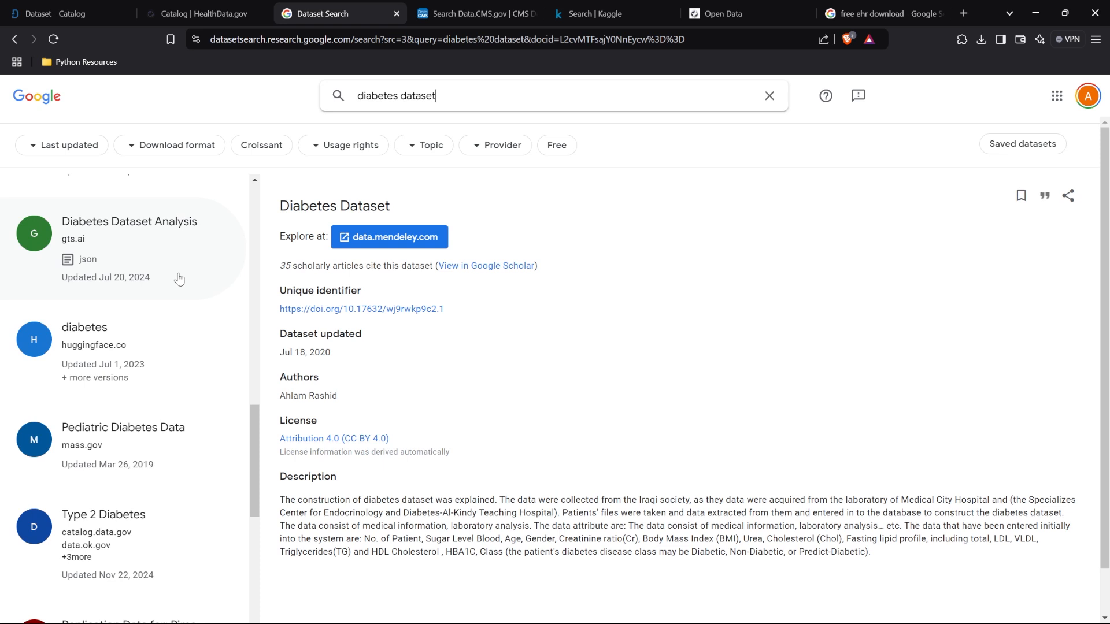
scroll("down", 3)
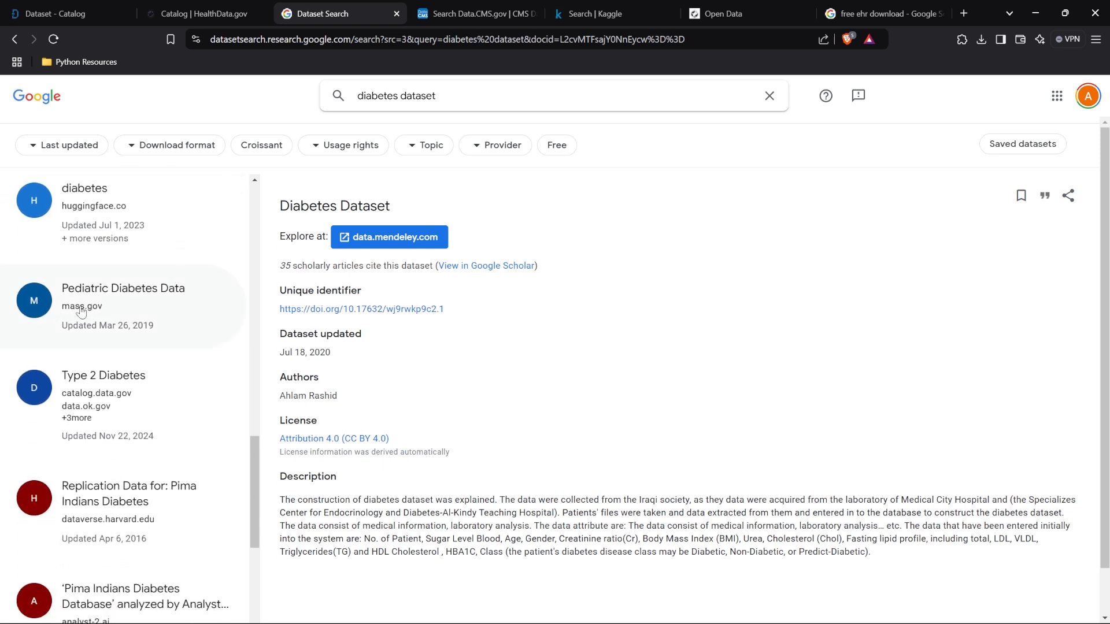
mouse_move(134, 313)
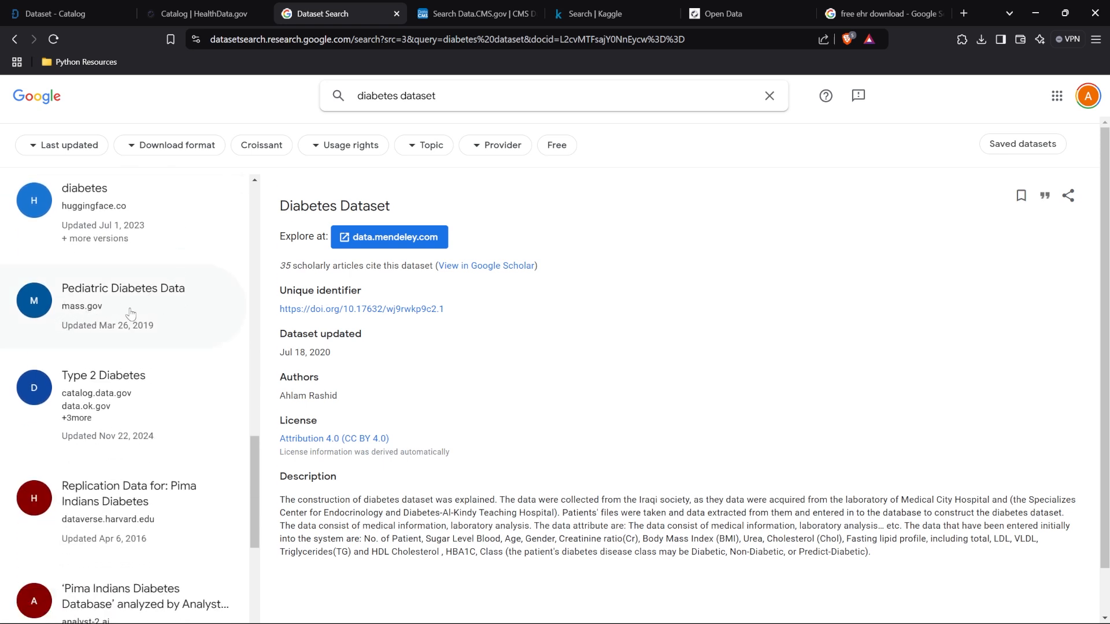
left_click(123, 301)
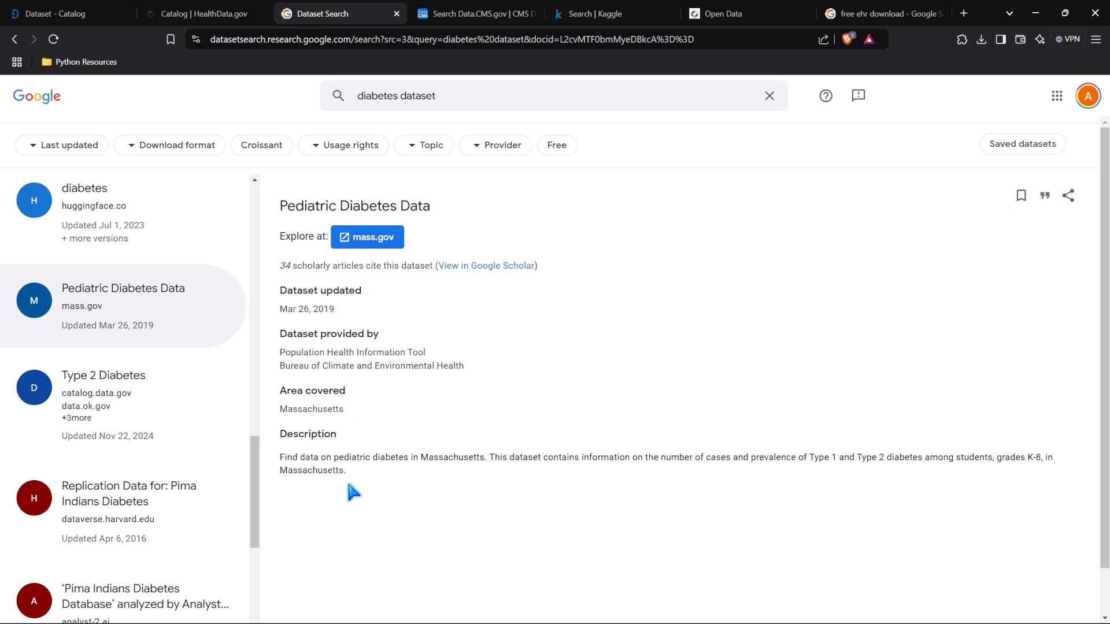
mouse_move(199, 303)
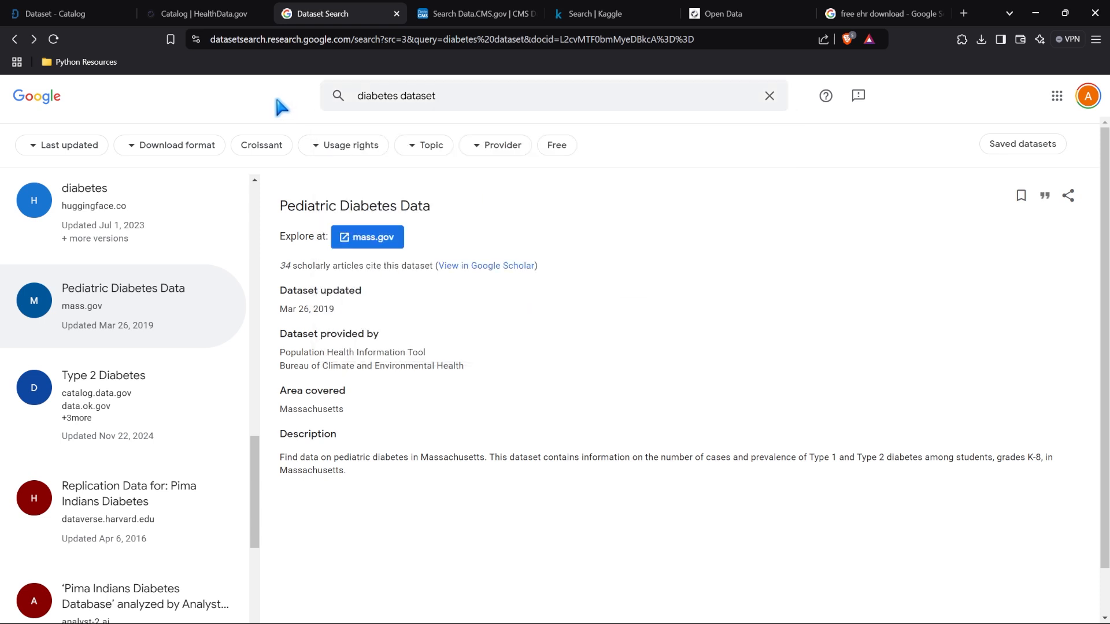
Scroll through the Data.CMS.gov diagnosis dataset results
left_click(474, 14)
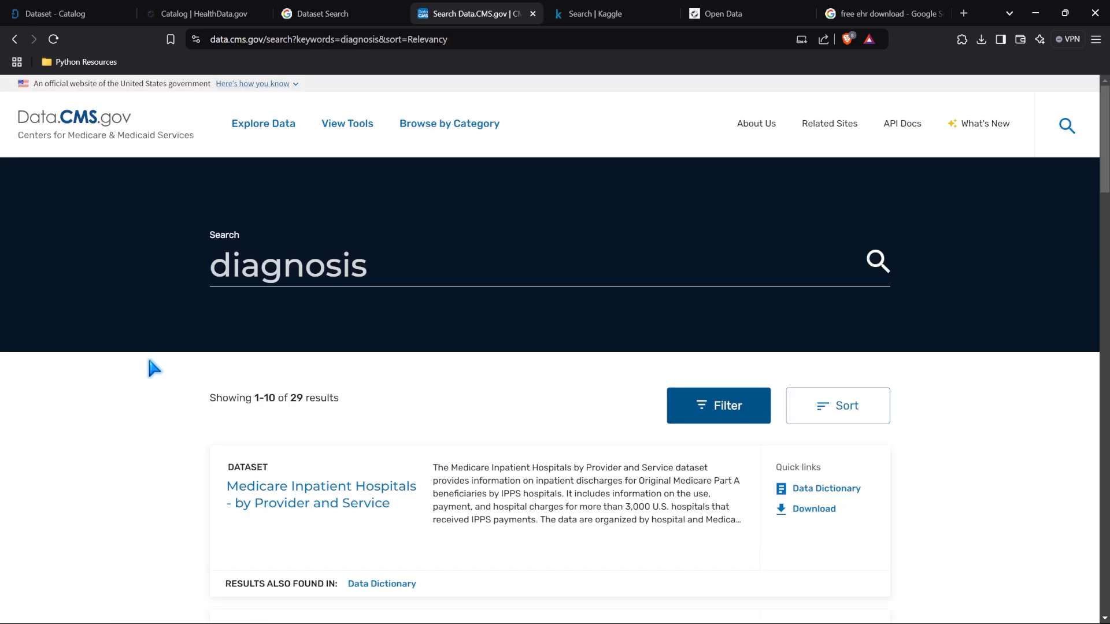
mouse_move(48, 154)
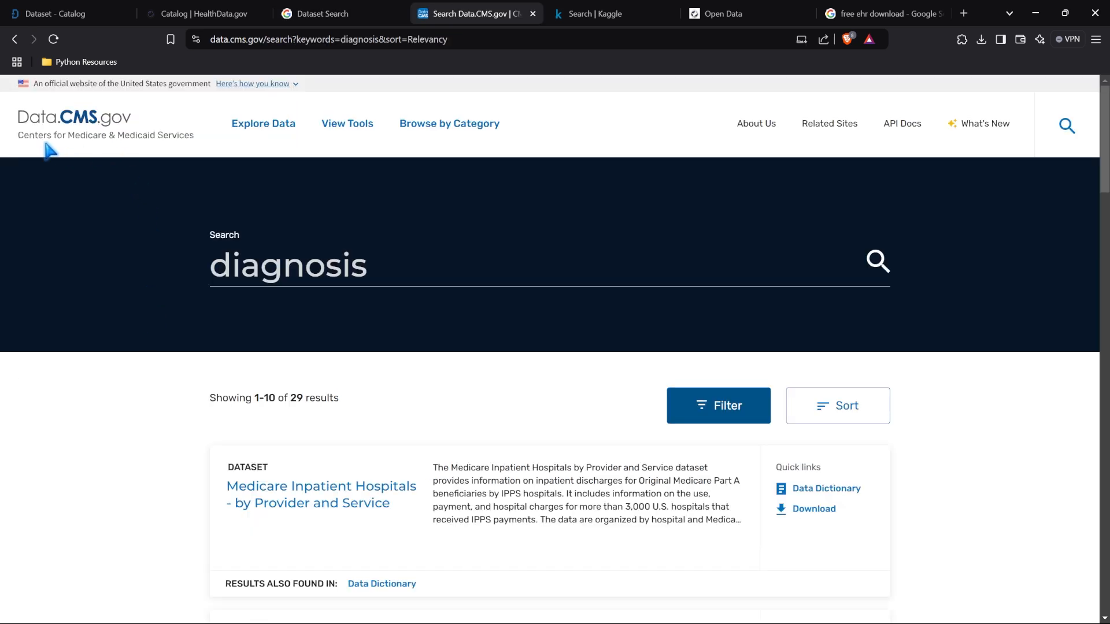
mouse_move(89, 159)
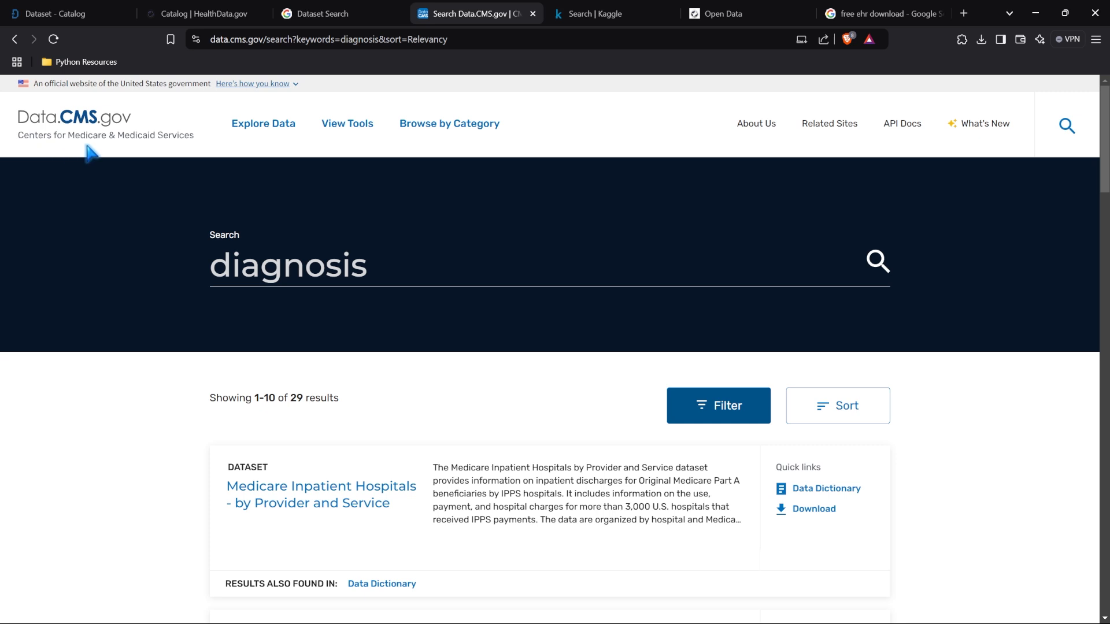
scroll("down", 3)
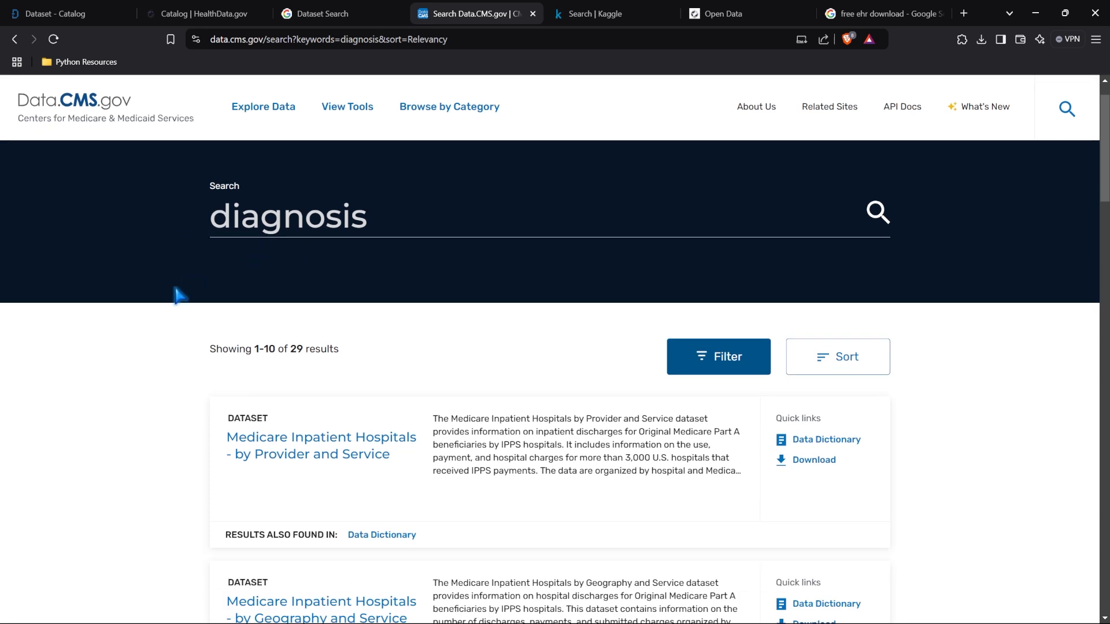
scroll("down", 3)
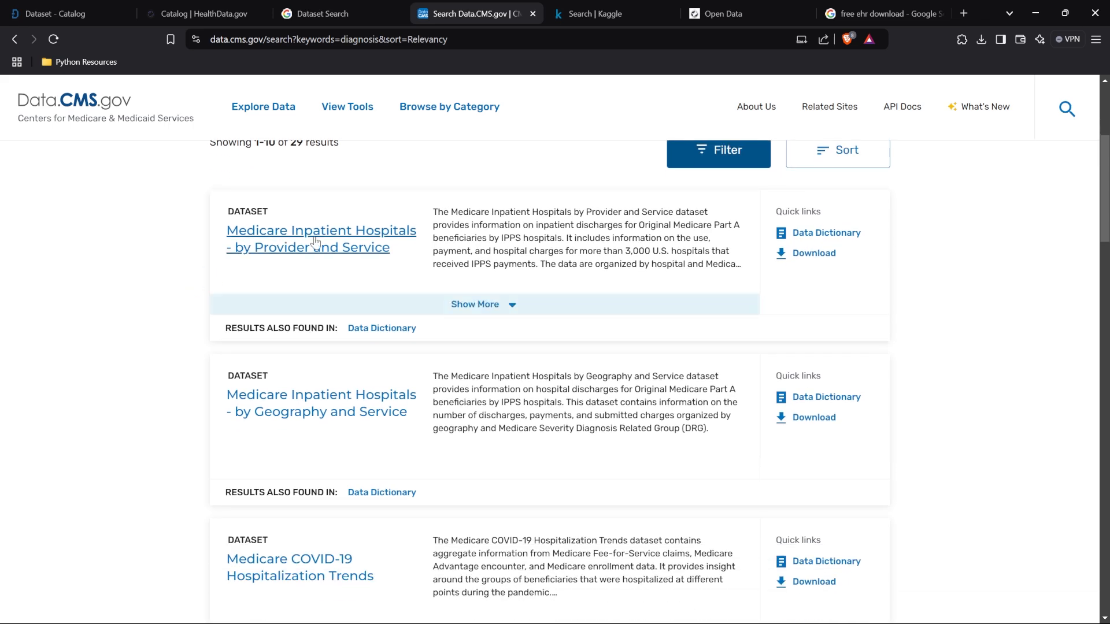
scroll("down", 3)
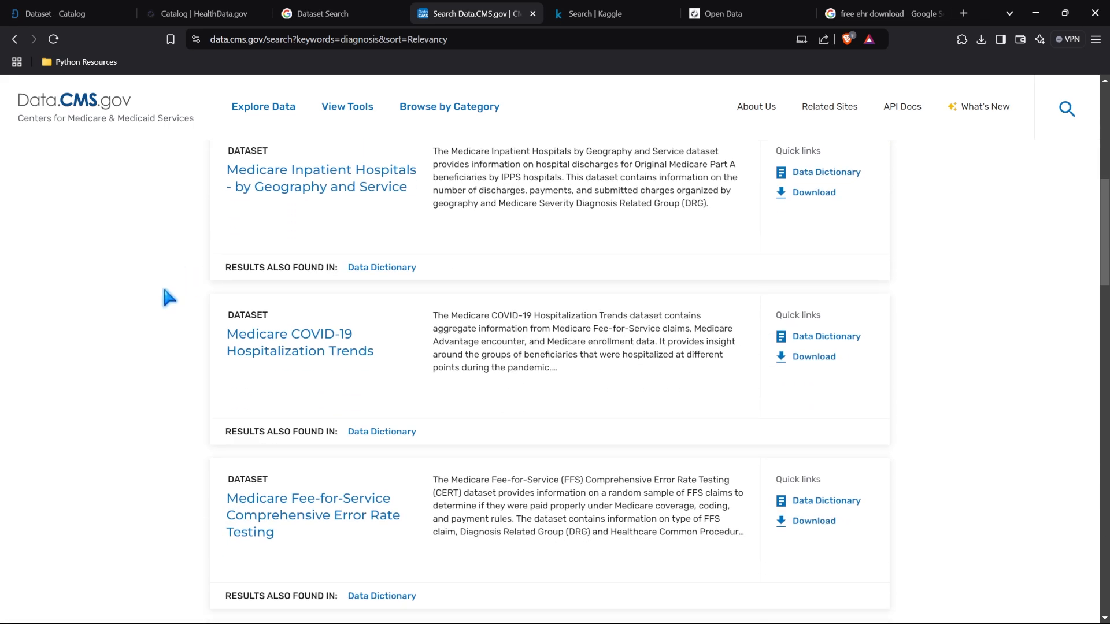
scroll("down", 3)
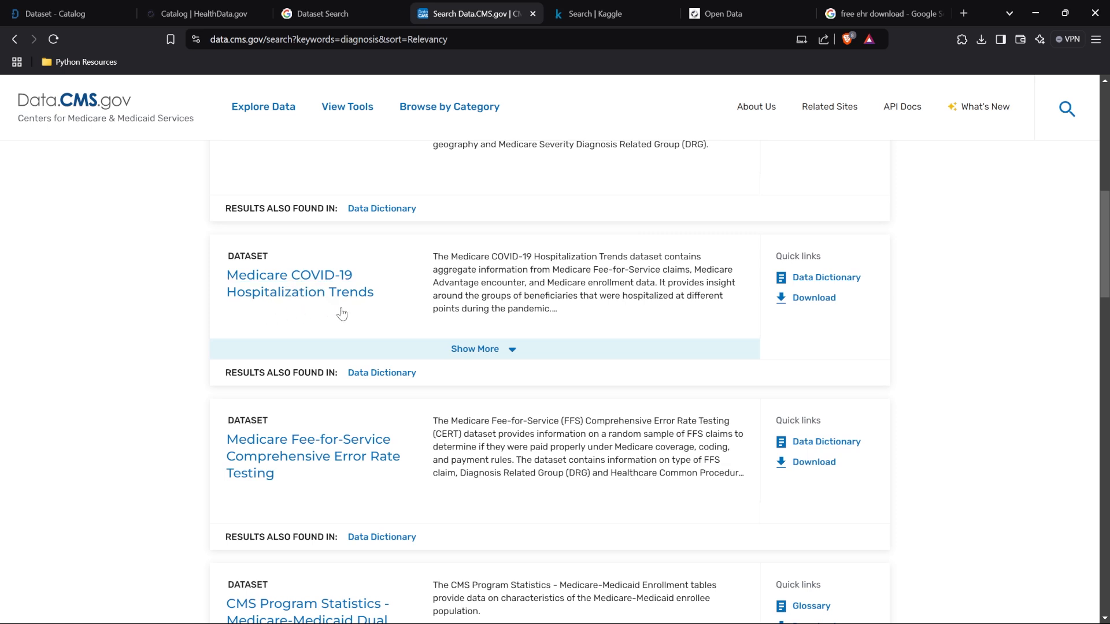
scroll("down", 3)
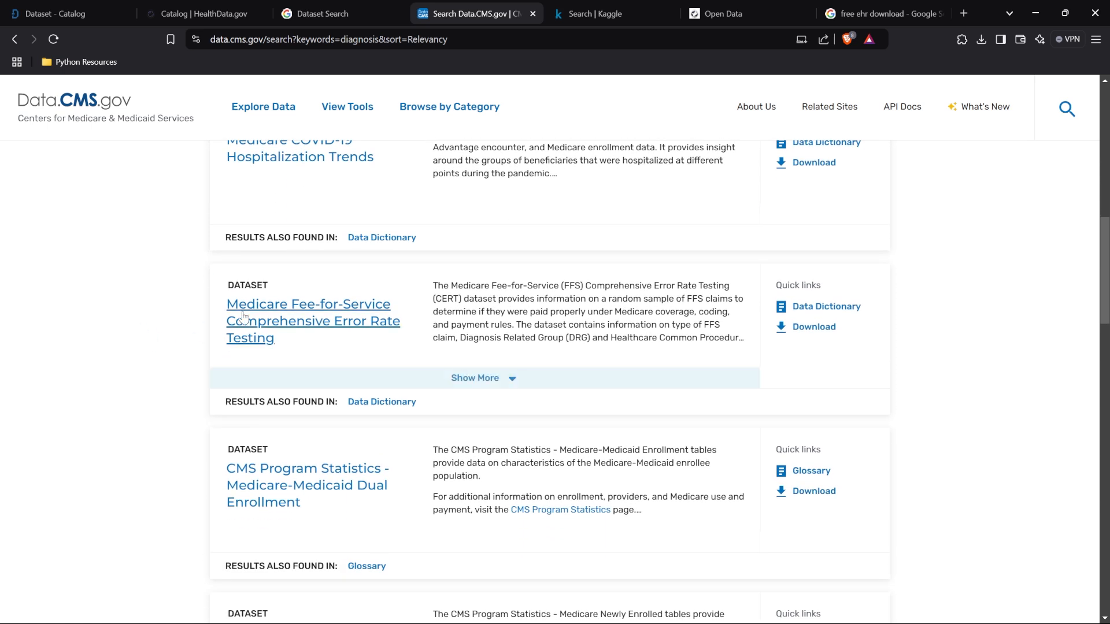
mouse_move(347, 330)
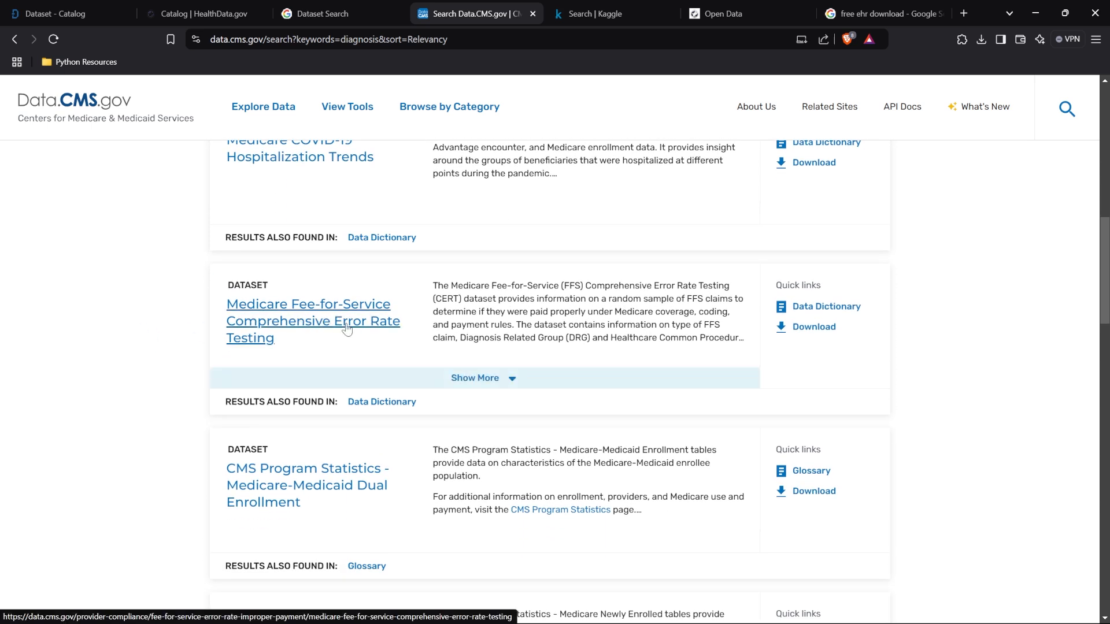
scroll("down", 3)
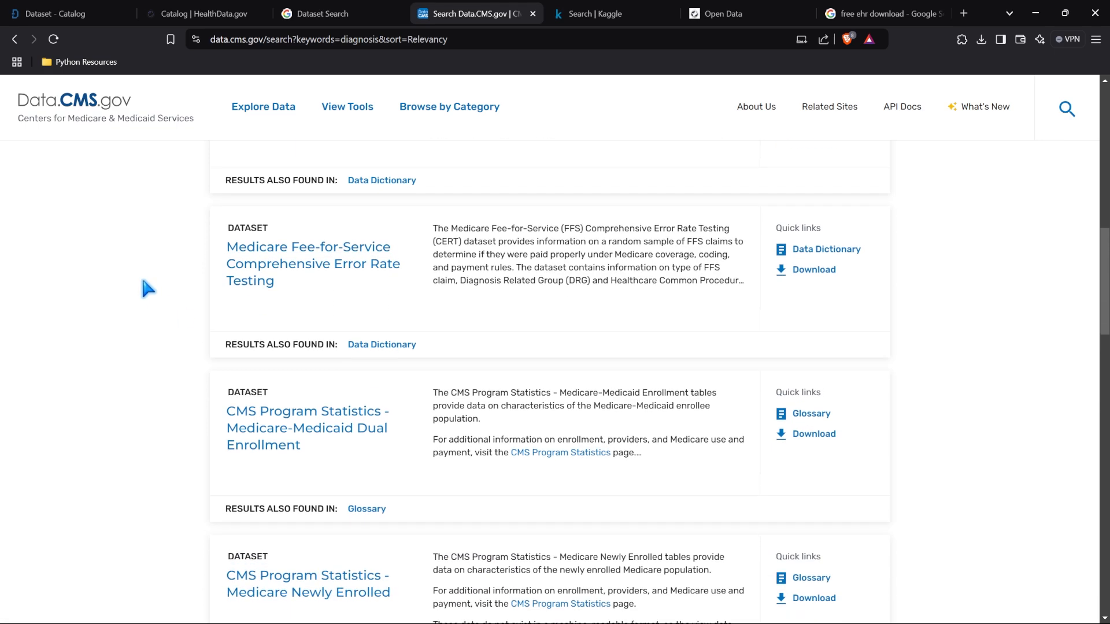
scroll("down", 3)
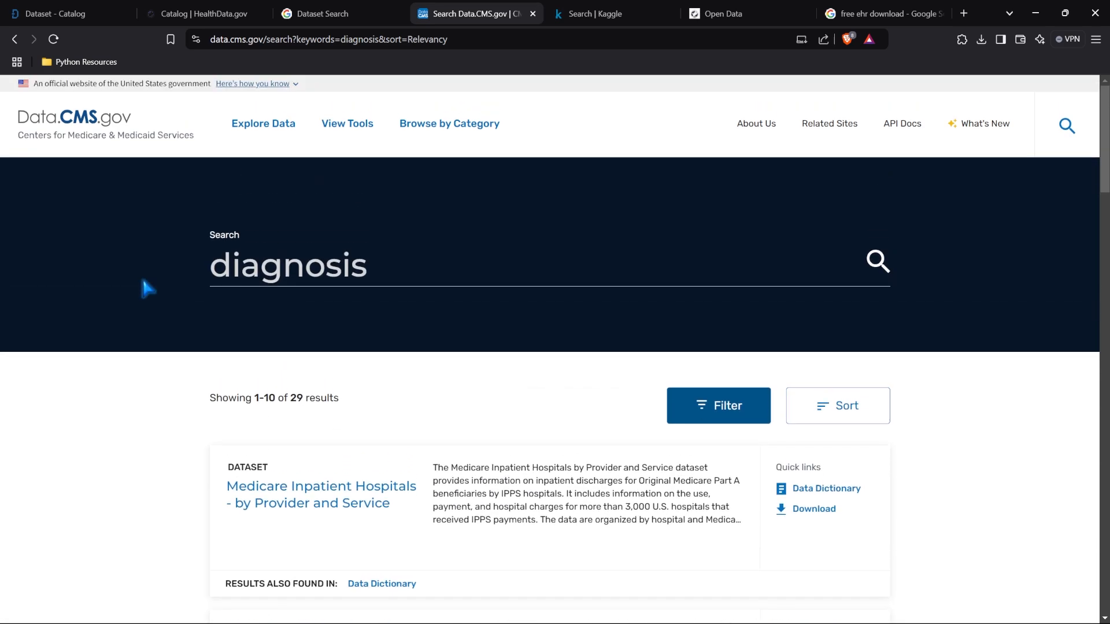
mouse_move(99, 323)
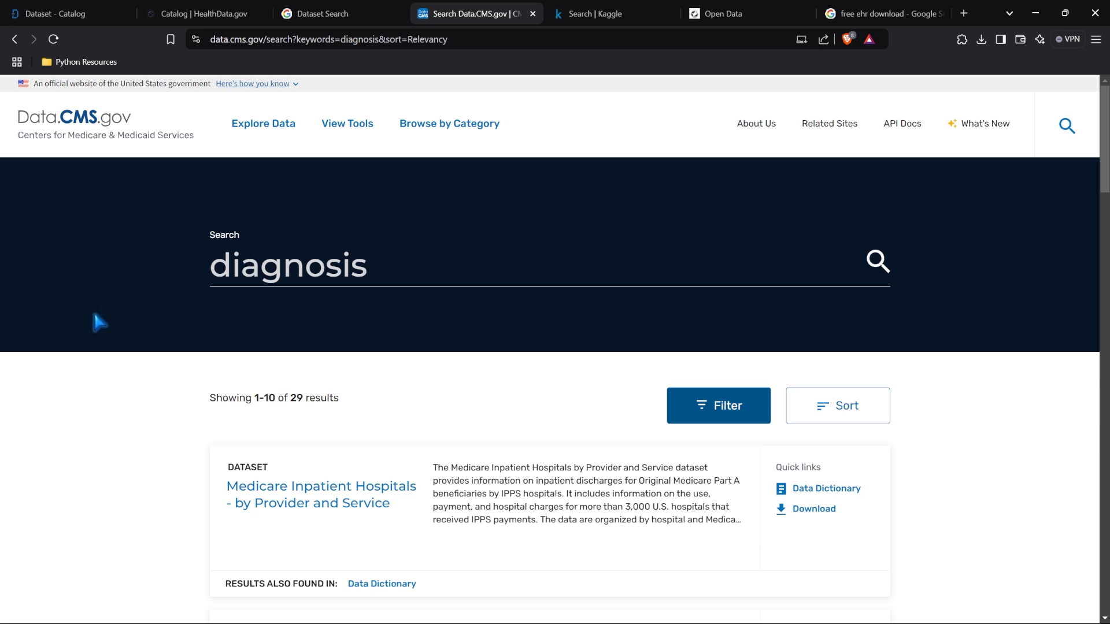
mouse_move(589, 78)
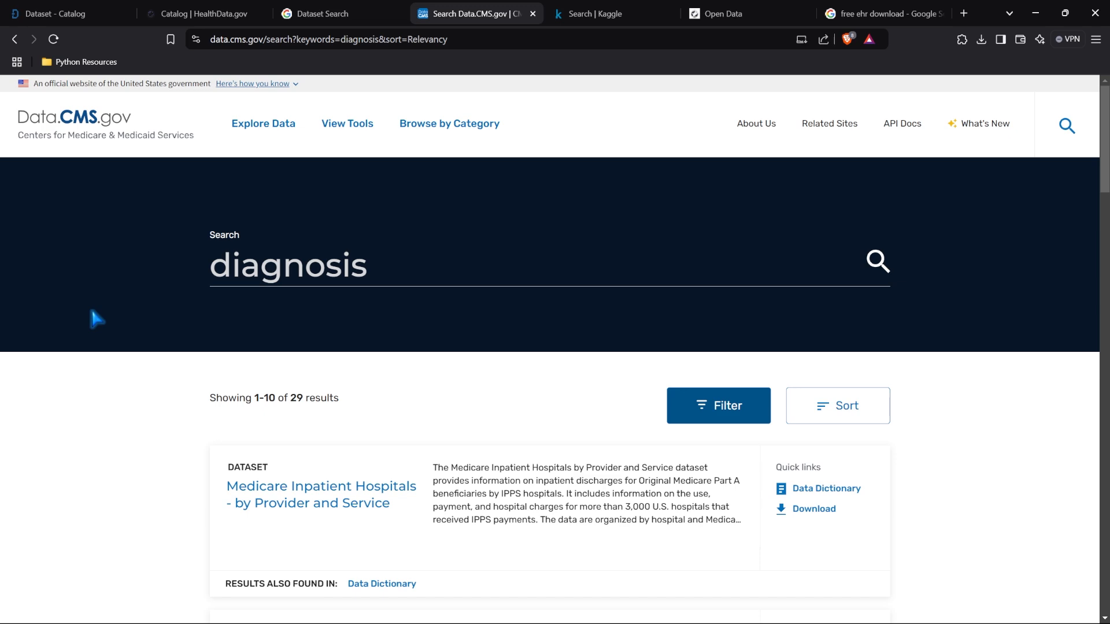
Glance at the Data.gov catalog, return, then bring up Kaggle's pharmaceutical healthcare search
left_click(205, 13)
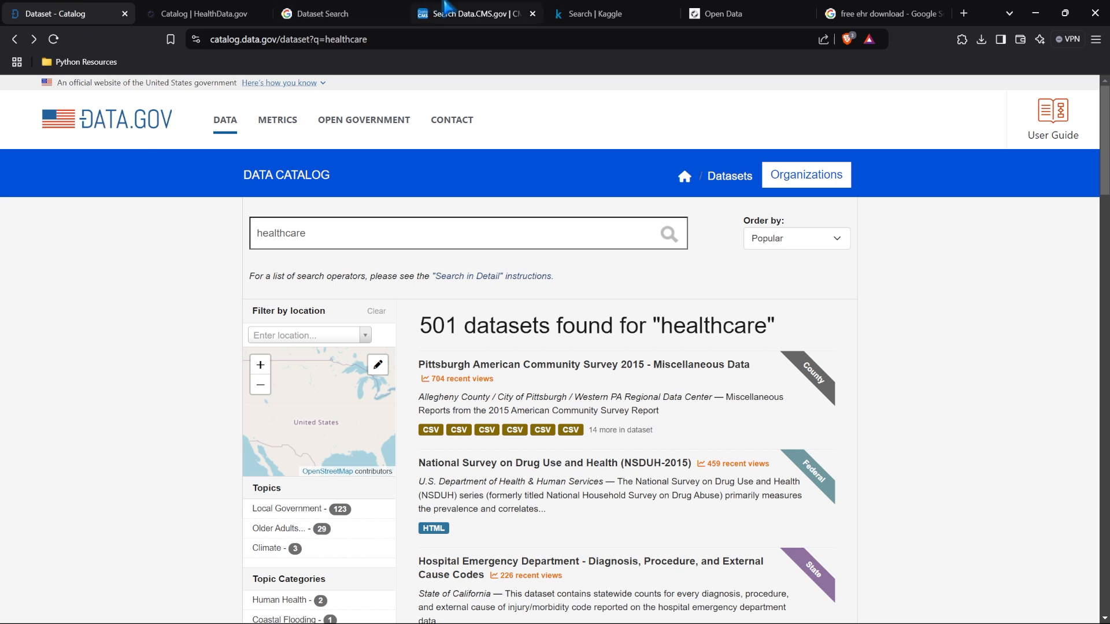
left_click(470, 14)
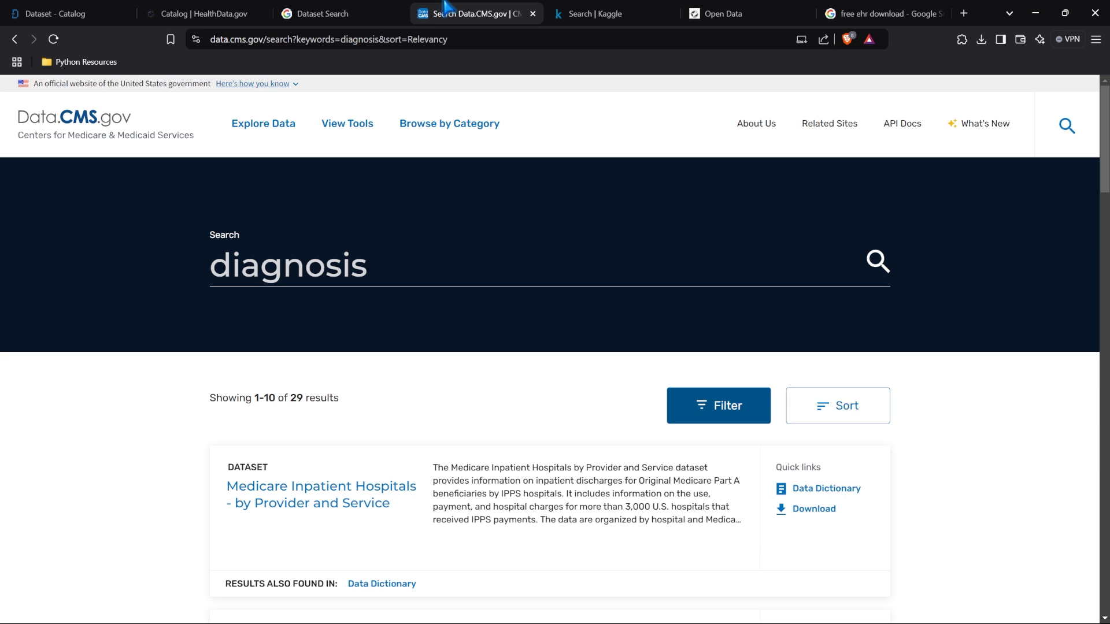
left_click(597, 13)
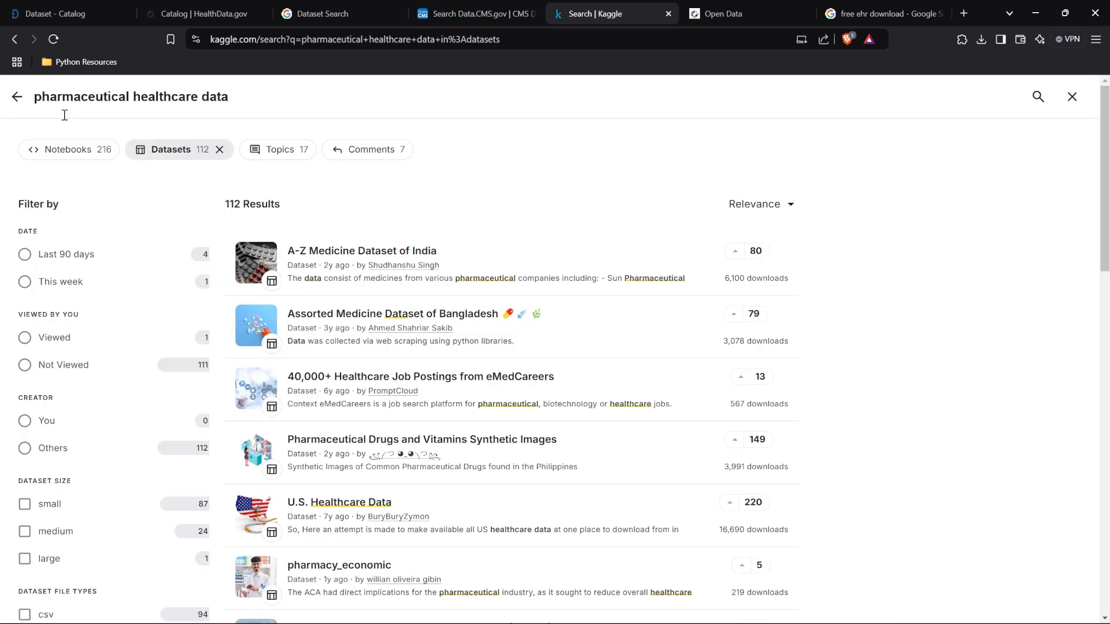
mouse_move(234, 72)
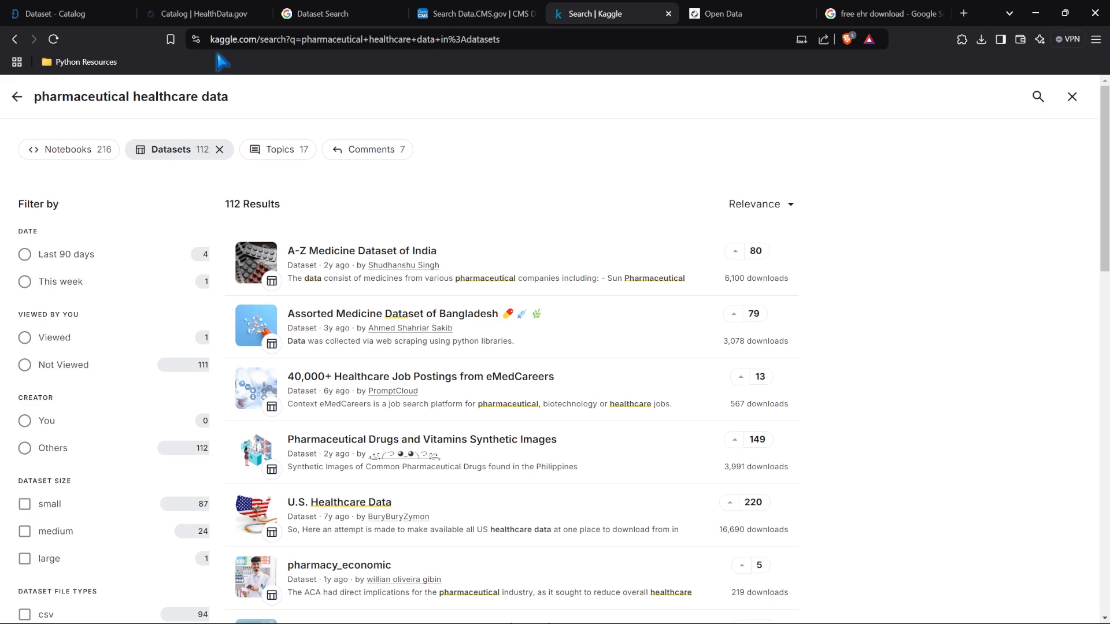
Check Data.gov, then scroll Kaggle results to entries like Bioethics: Trials and Results
left_click(58, 13)
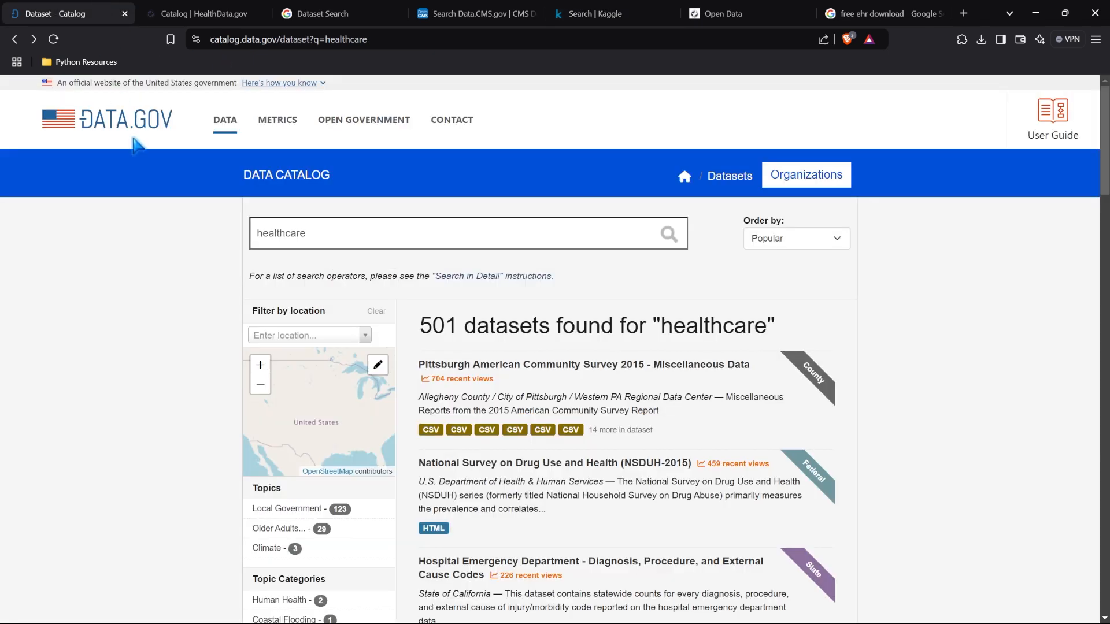
left_click(601, 14)
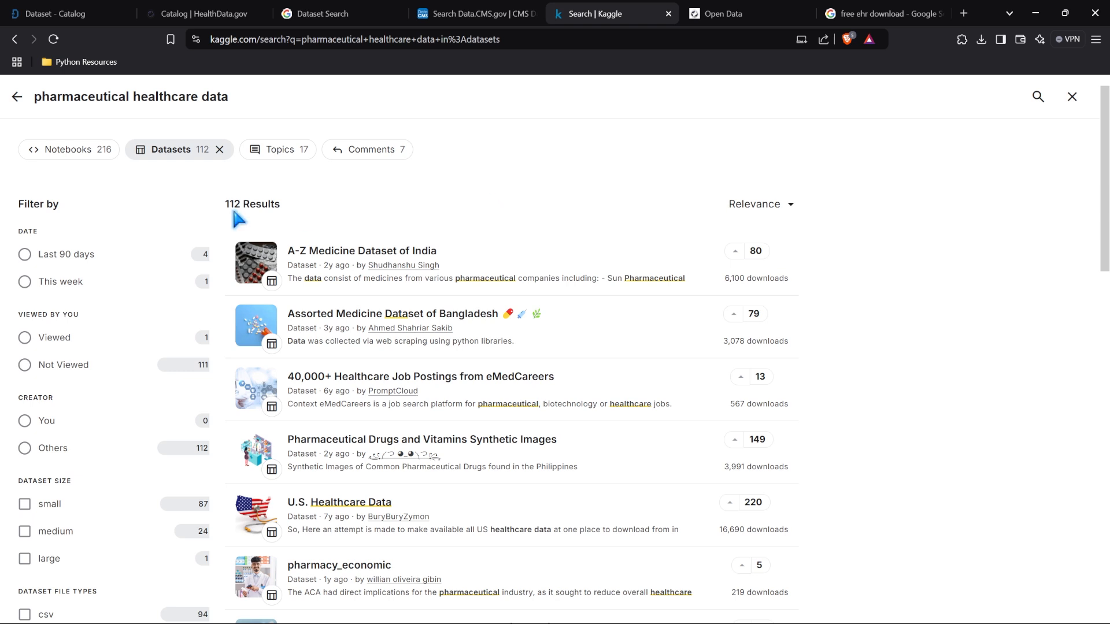
mouse_move(537, 203)
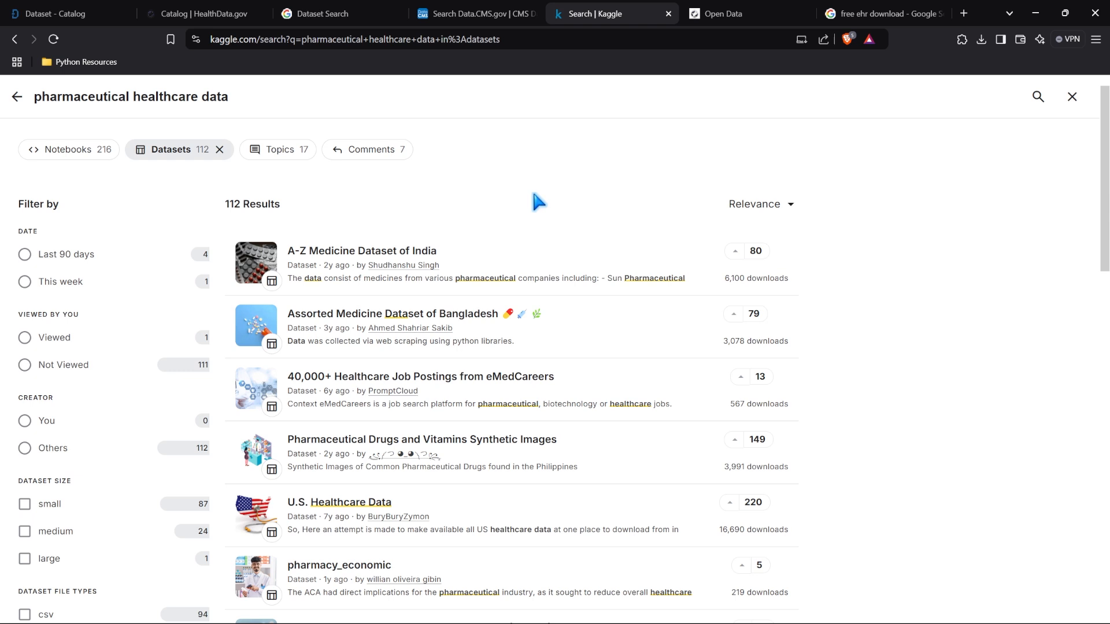
scroll("down", 3)
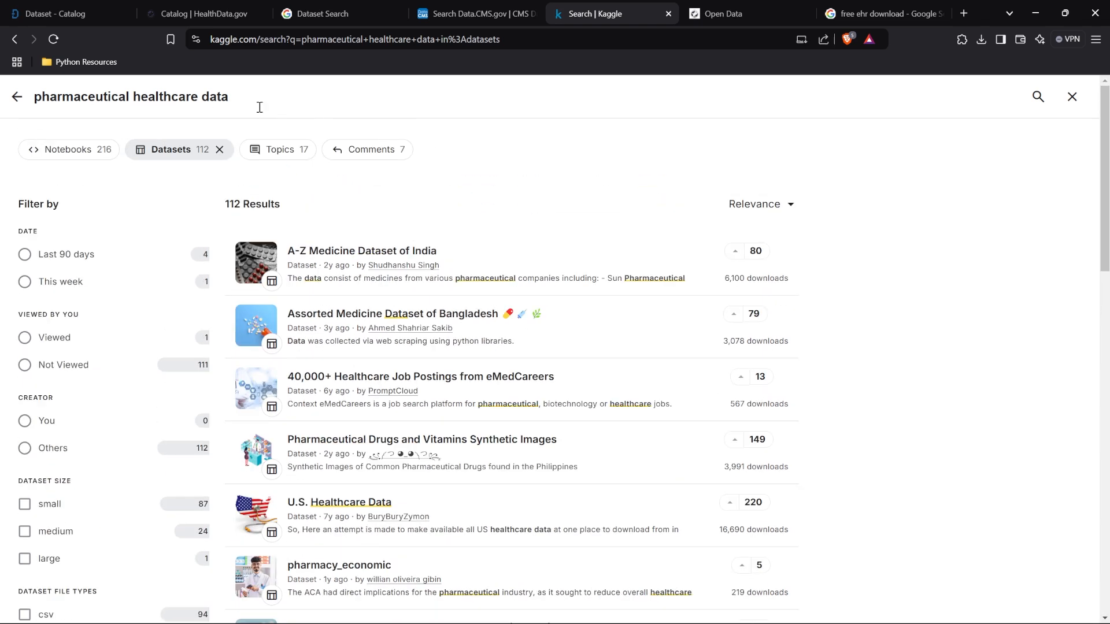
scroll("down", 3)
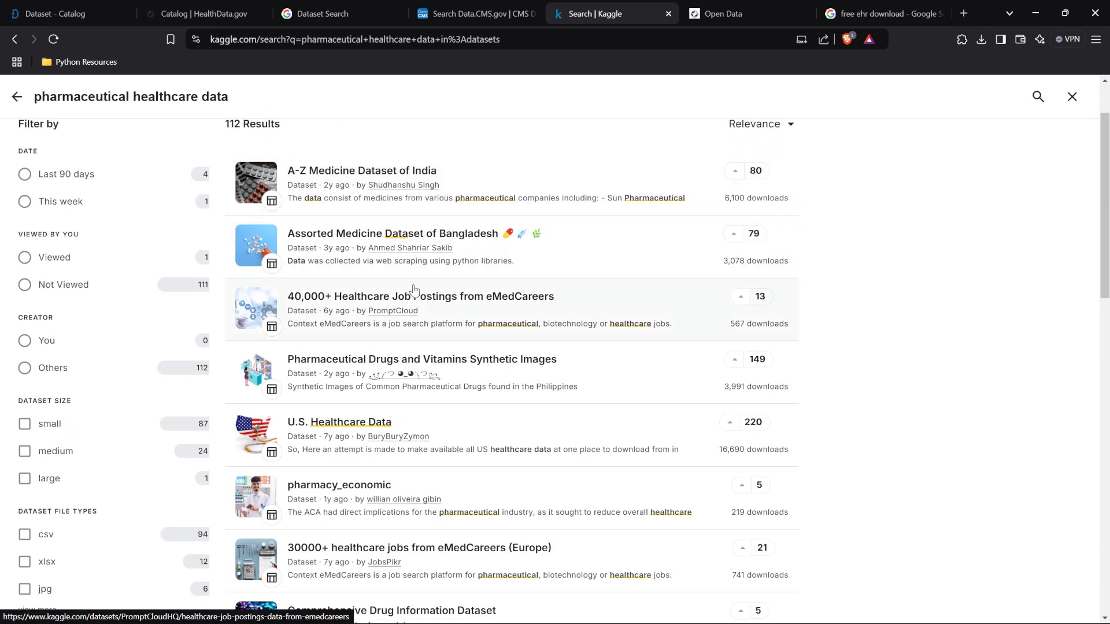
scroll("down", 3)
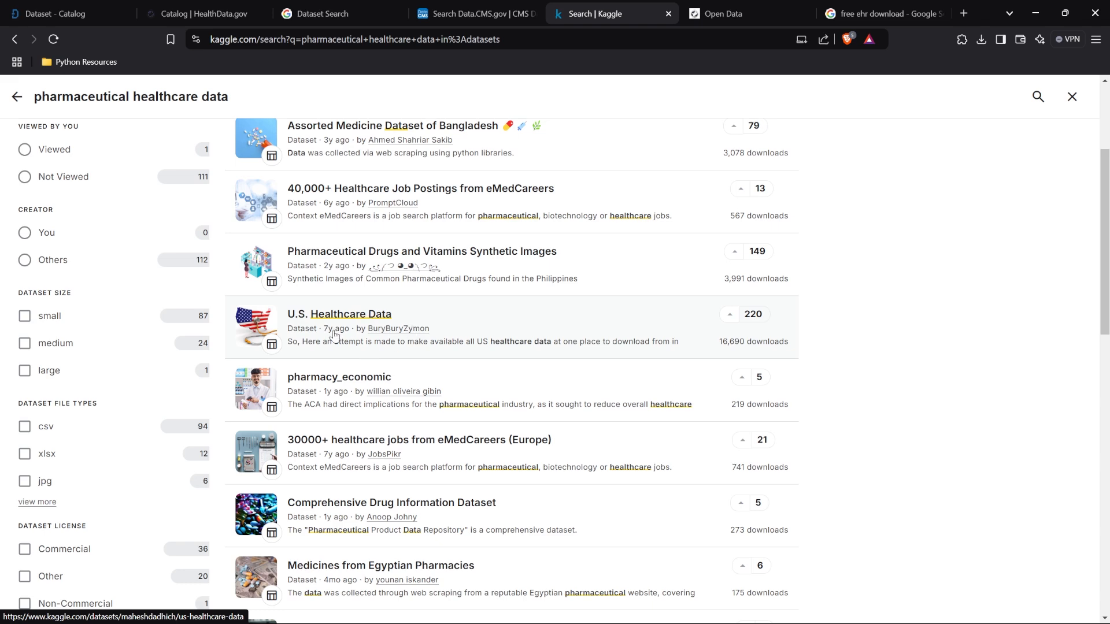
mouse_move(334, 346)
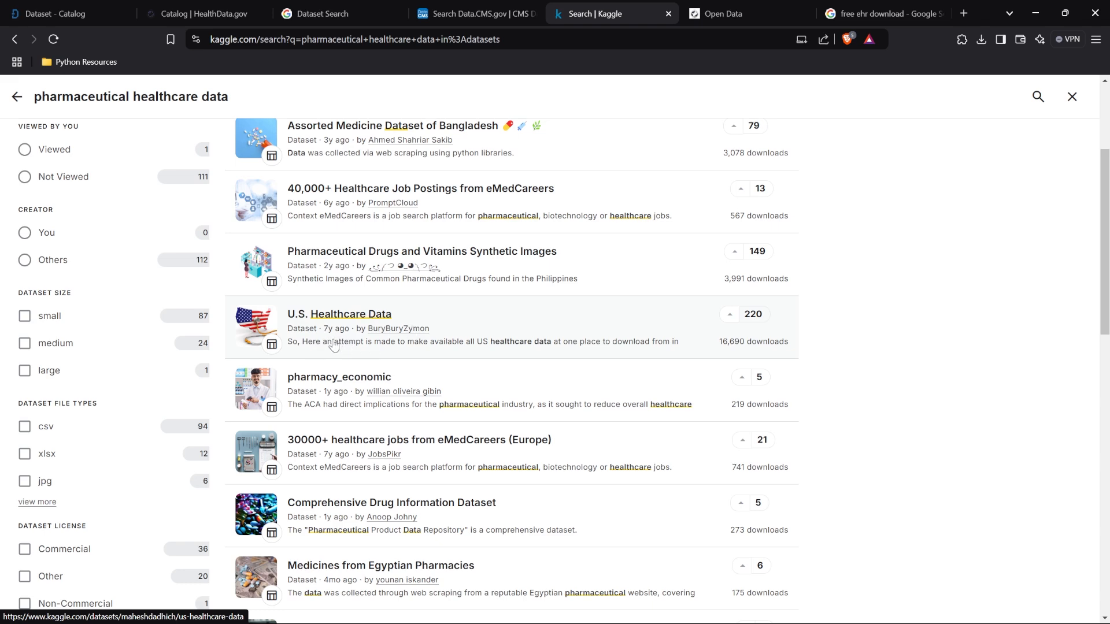
scroll("down", 3)
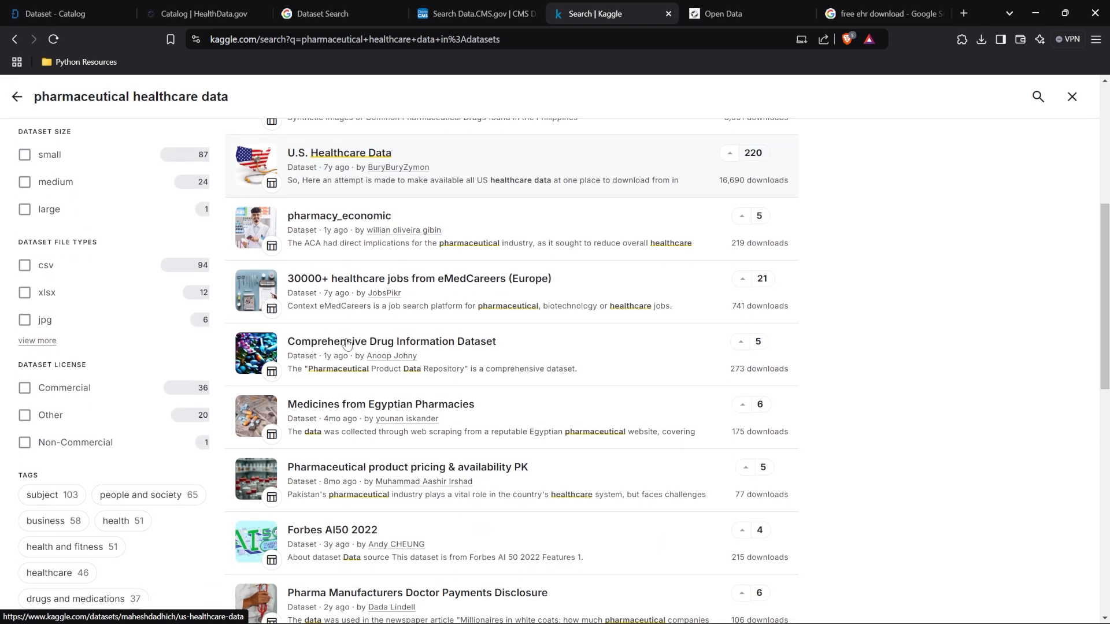
scroll("down", 3)
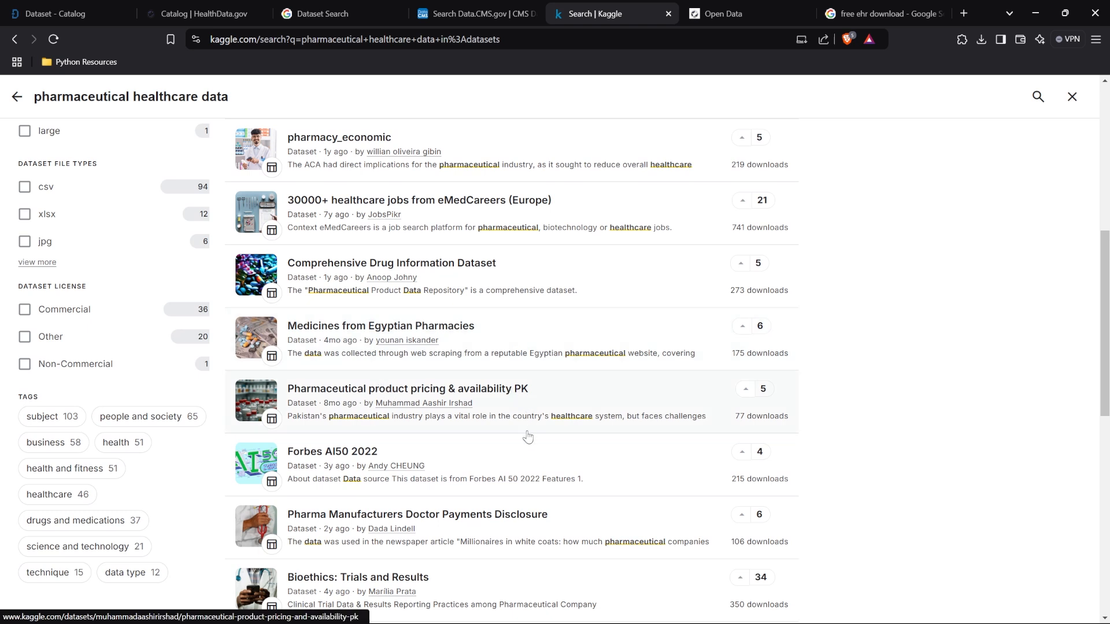
mouse_move(532, 398)
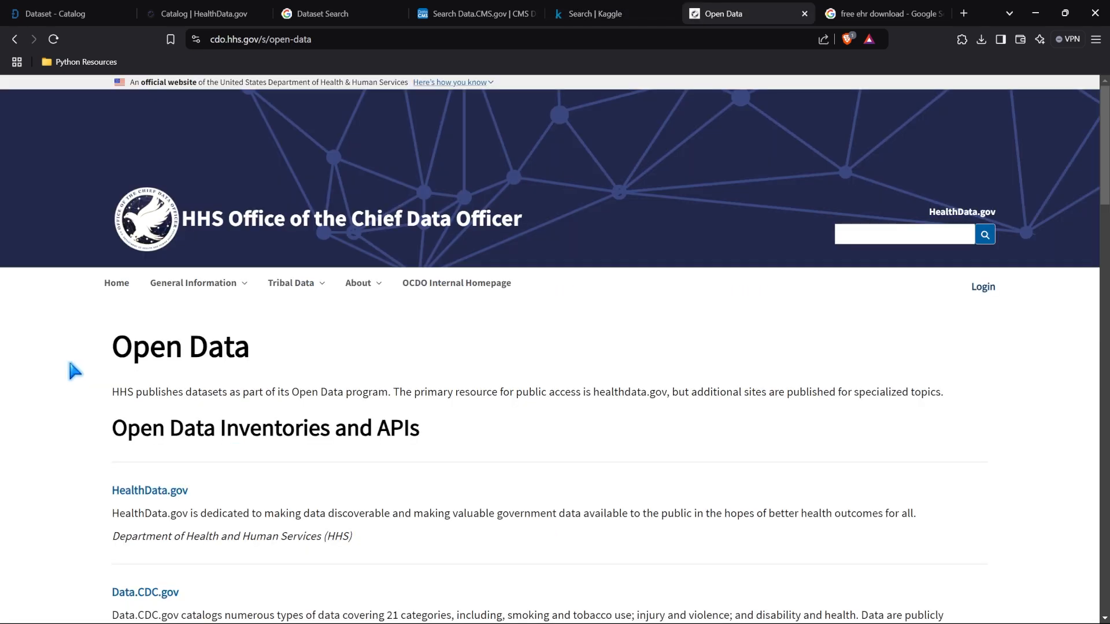
mouse_move(198, 230)
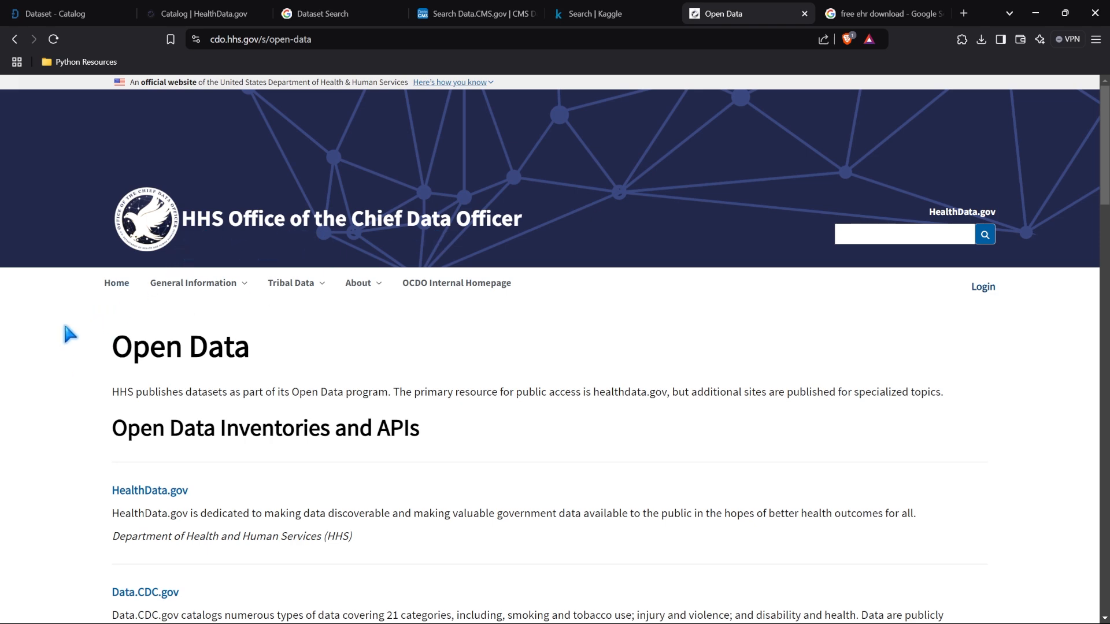
Scroll through HHS Open Data inventories and repositories, then switch to the 'free ehr download' results
scroll("down", 3)
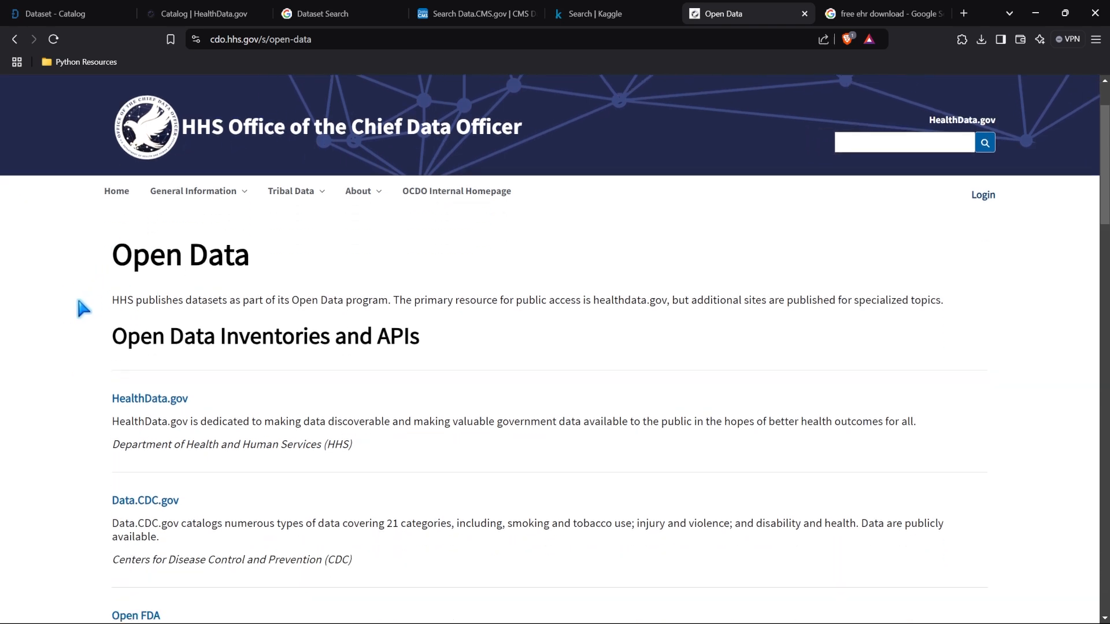
scroll("down", 3)
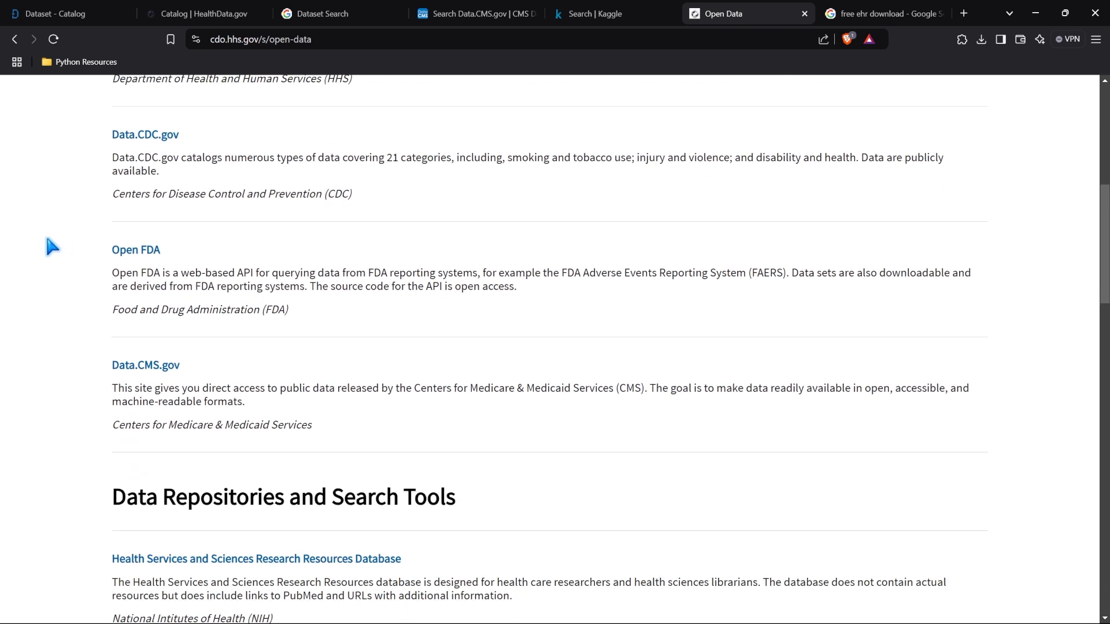
scroll("down", 3)
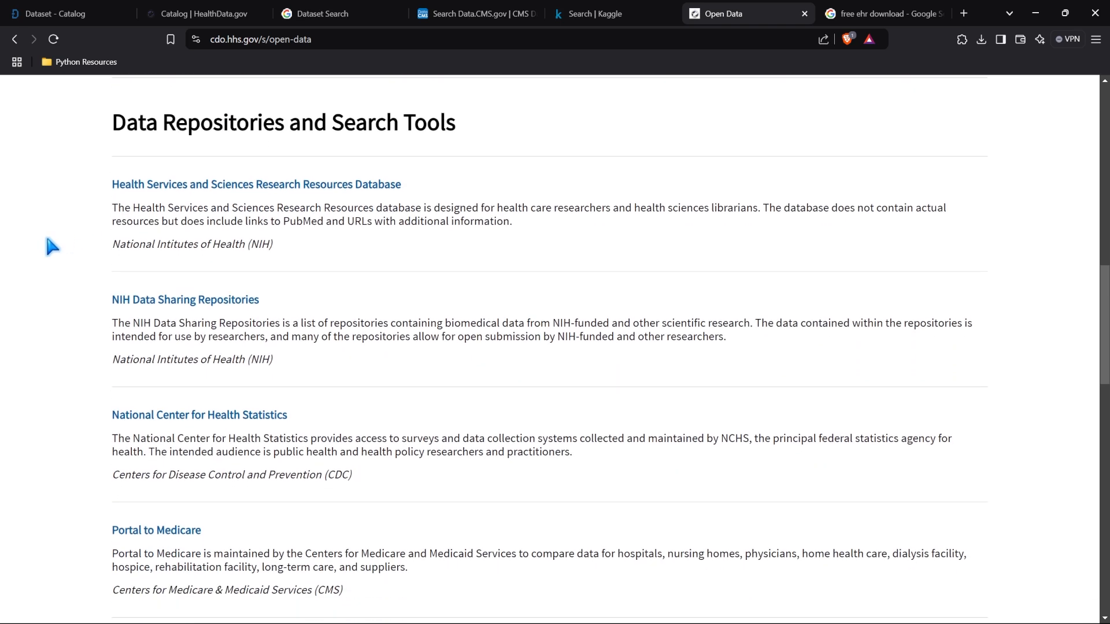
scroll("down", 3)
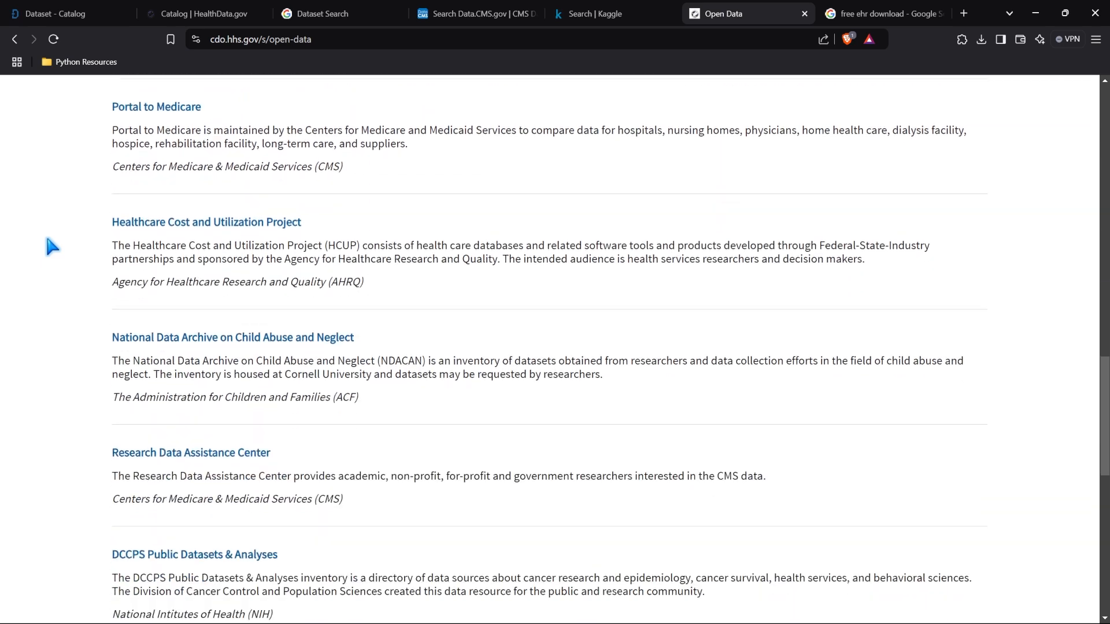
scroll("down", 3)
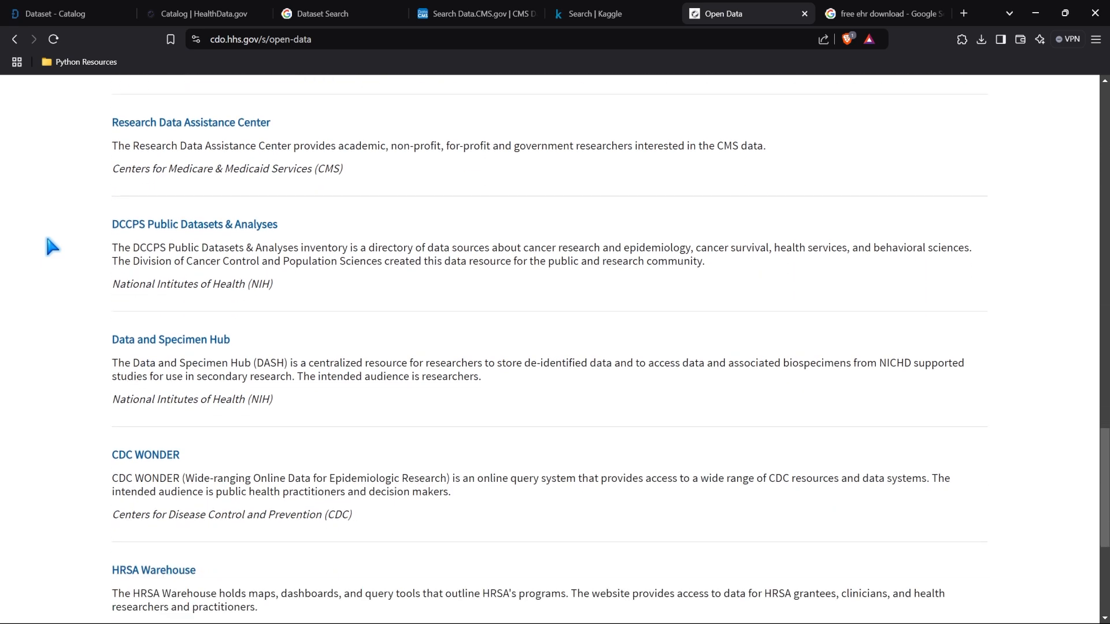
scroll("up", 3)
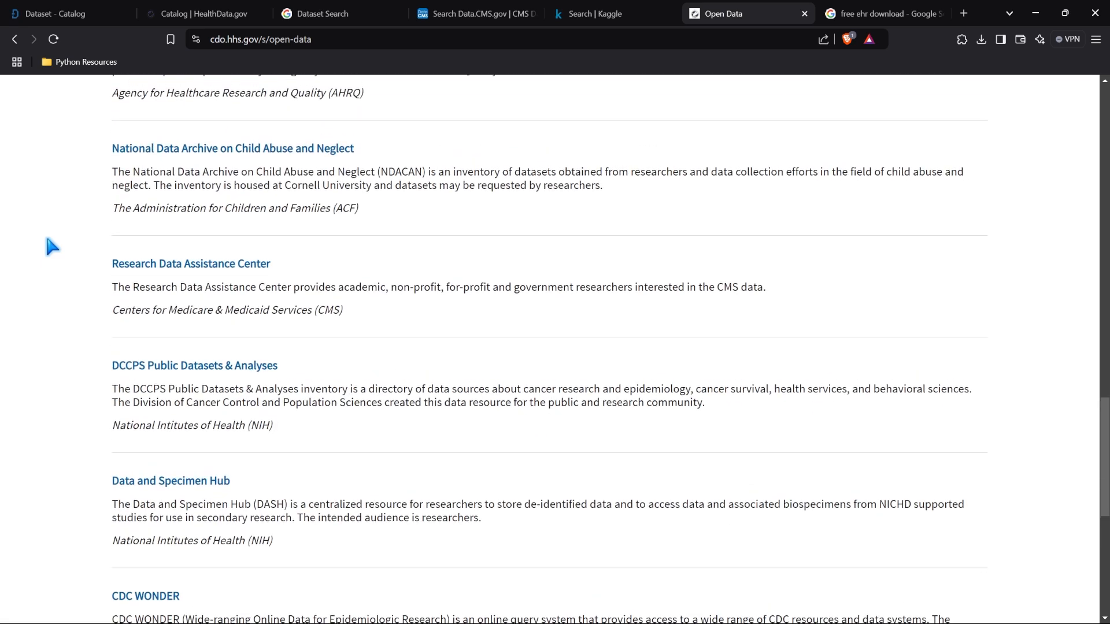
scroll("up", 3)
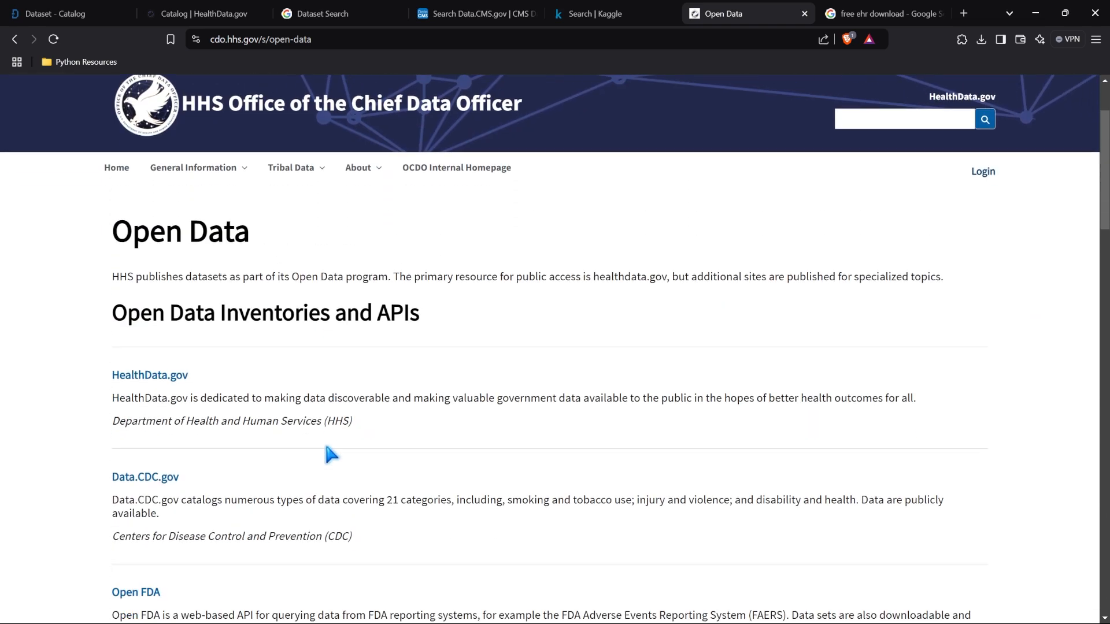
mouse_move(167, 344)
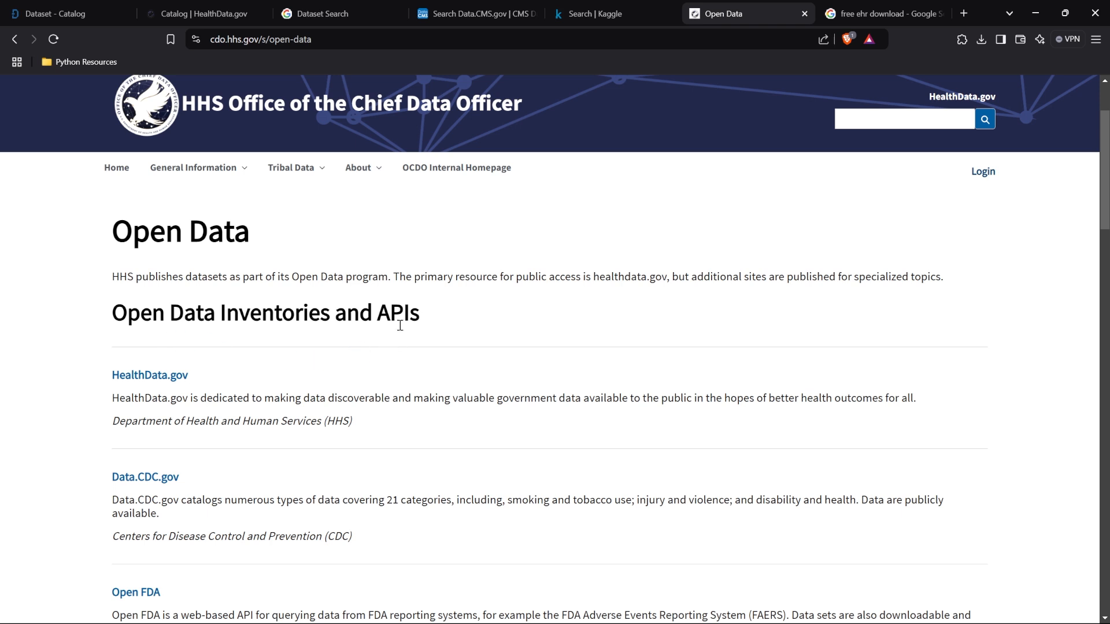
mouse_move(398, 346)
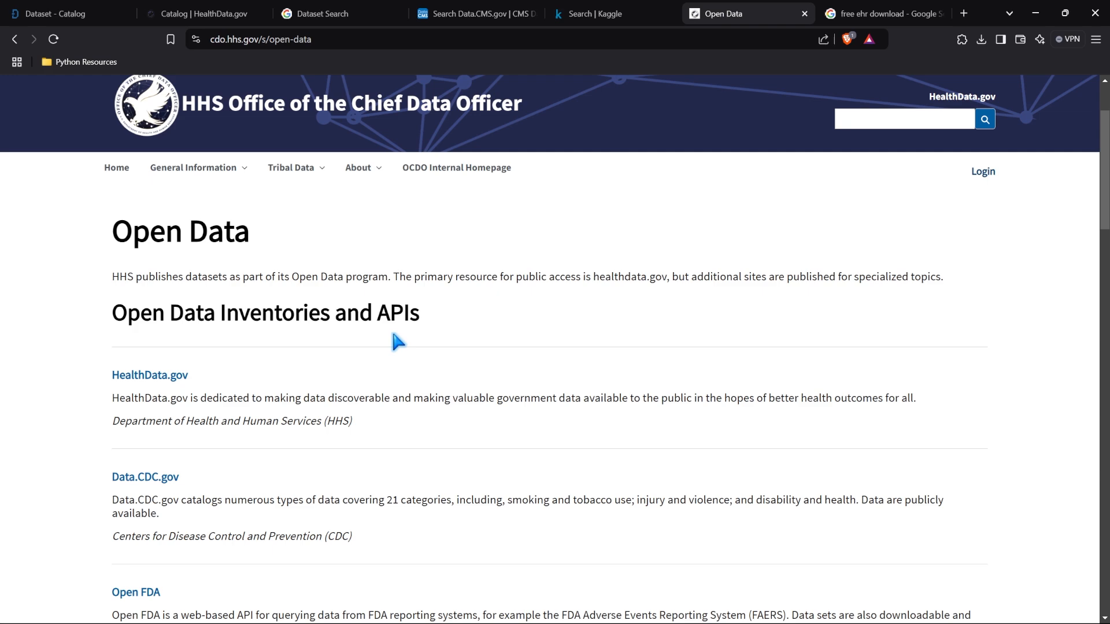
scroll("down", 3)
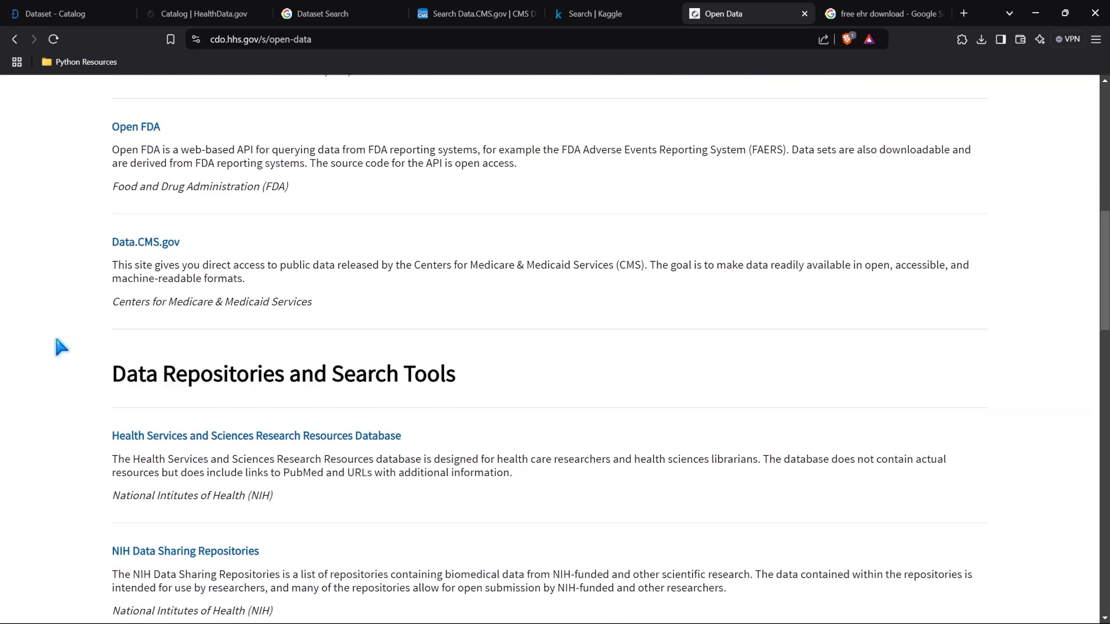
scroll("down", 3)
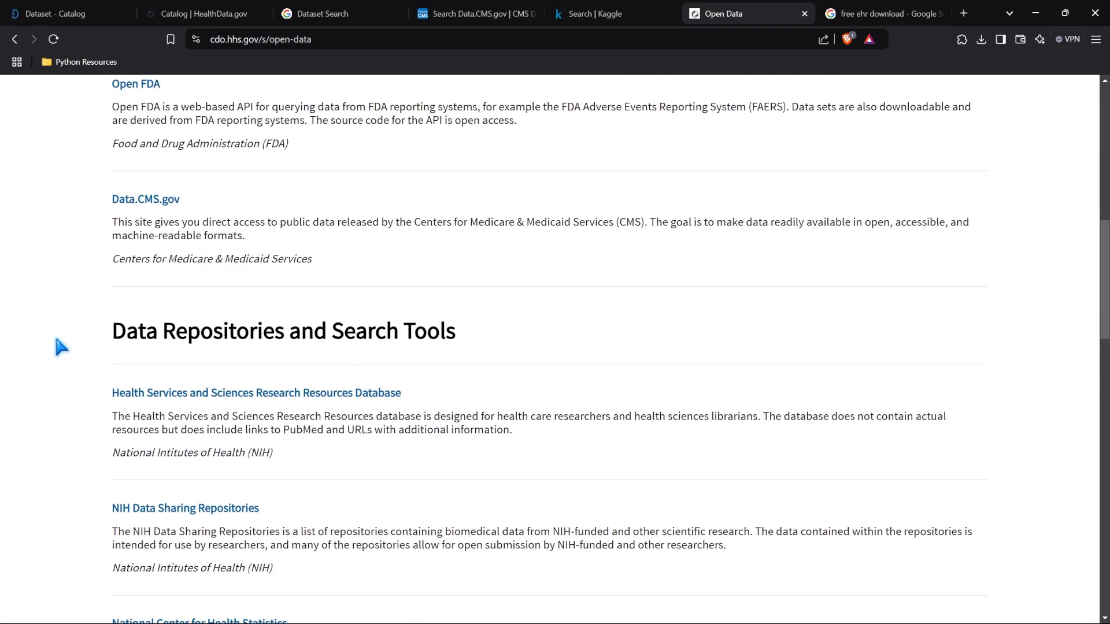
scroll("up", 3)
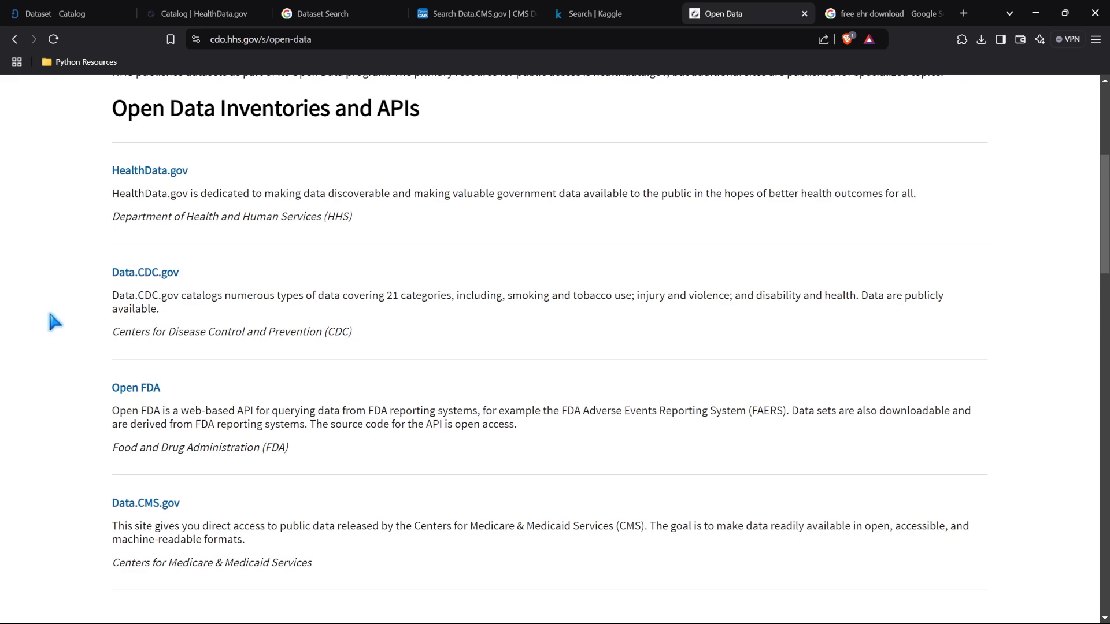
left_click(888, 13)
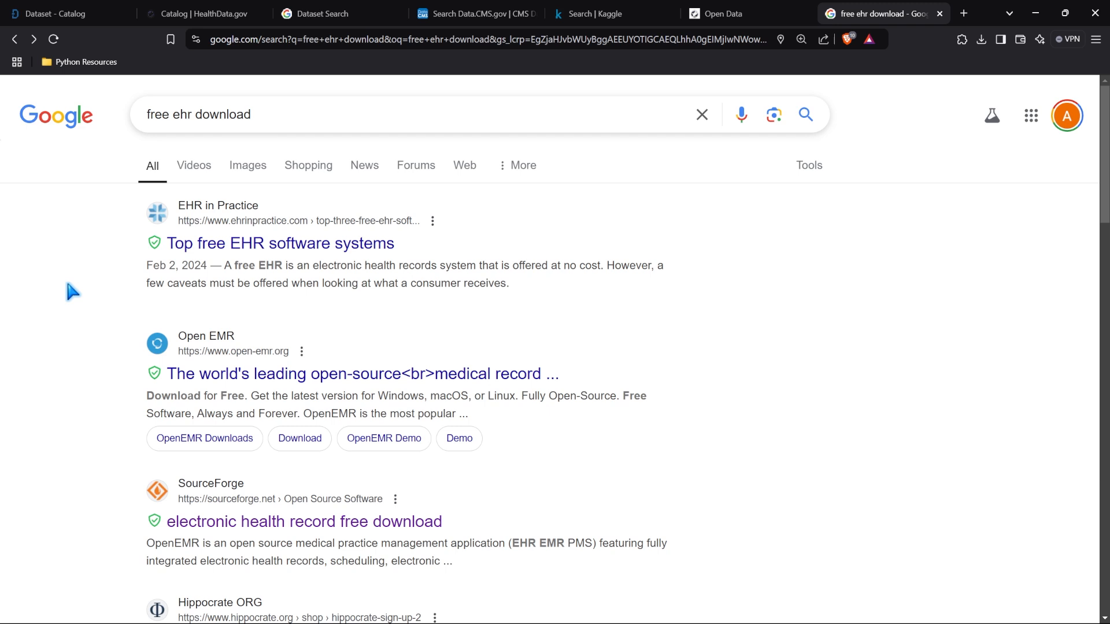
Scroll the 'free ehr download' results past FreeMedForms, blueEHR and a Reddit thread
scroll("down", 3)
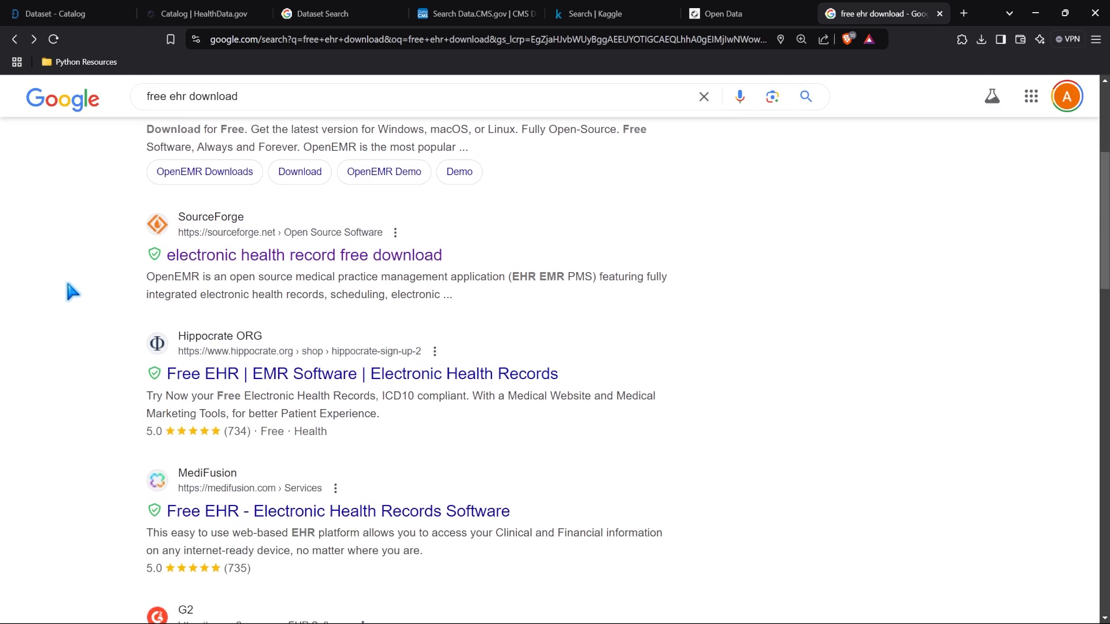
scroll("down", 3)
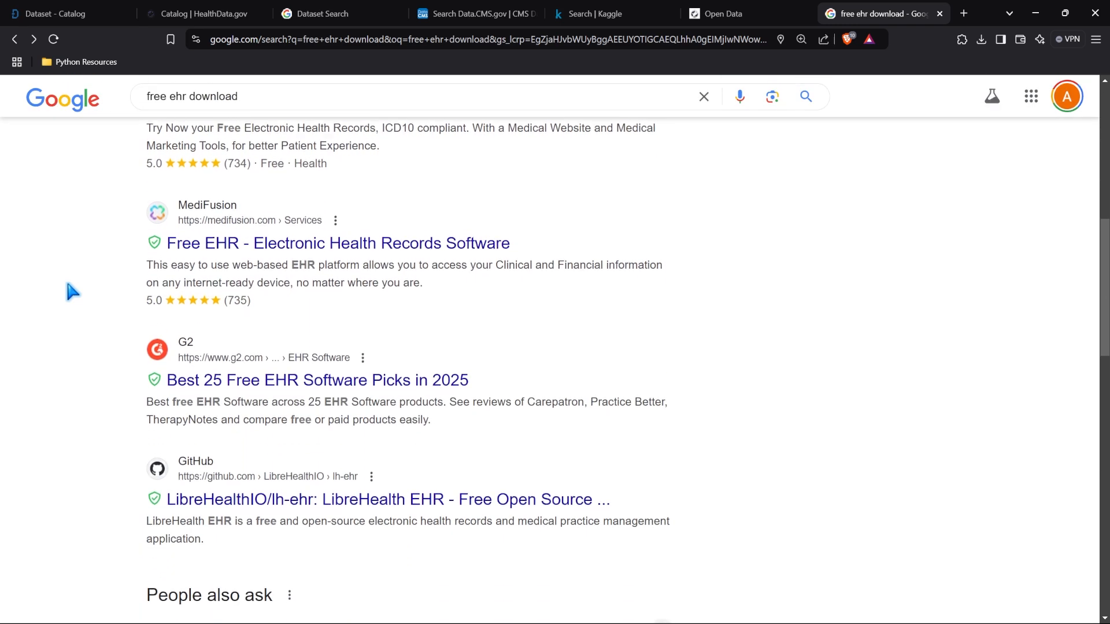
scroll("down", 3)
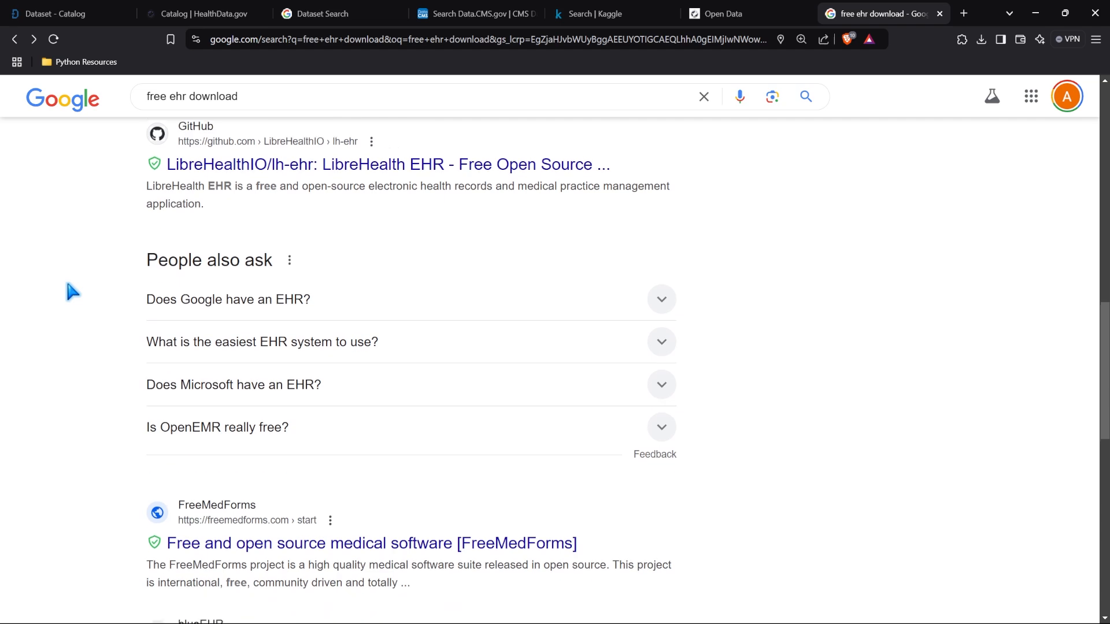
scroll("down", 3)
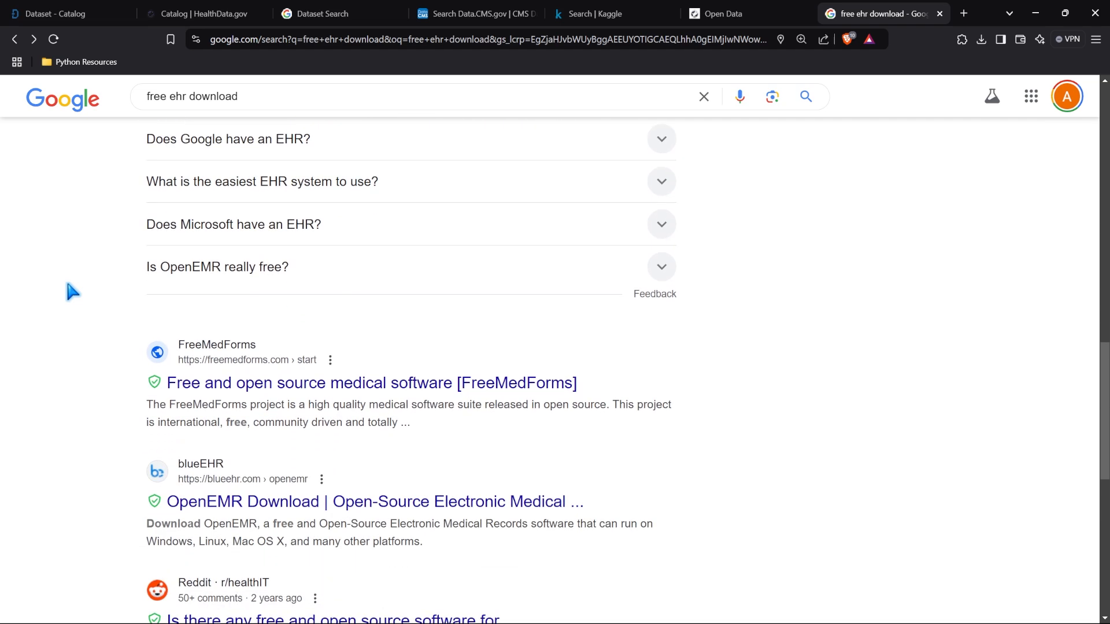
scroll("down", 3)
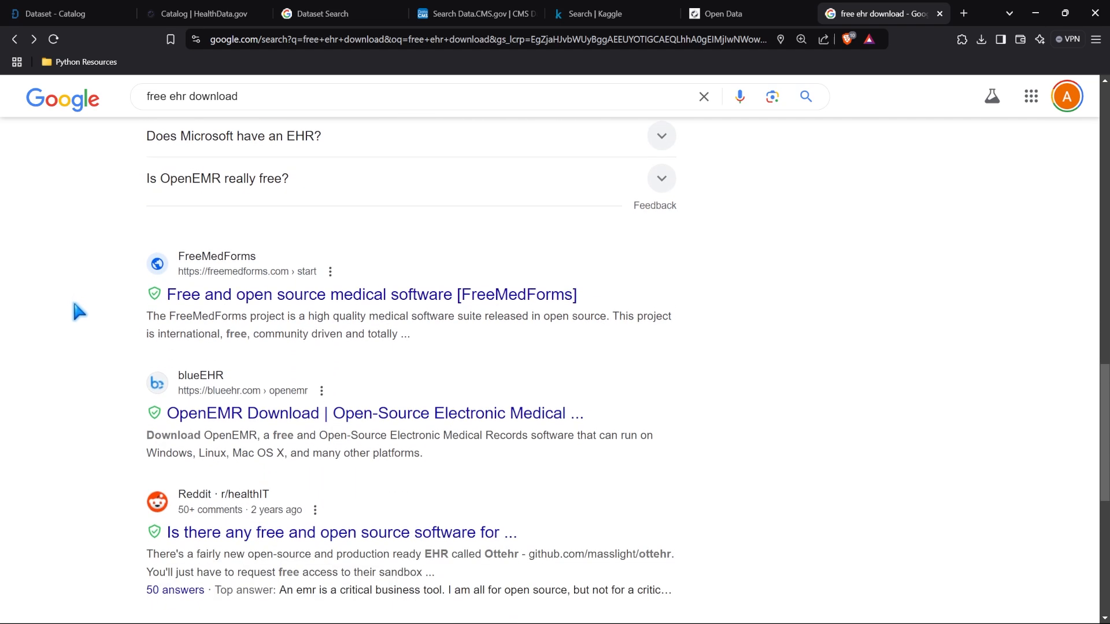
scroll("down", 3)
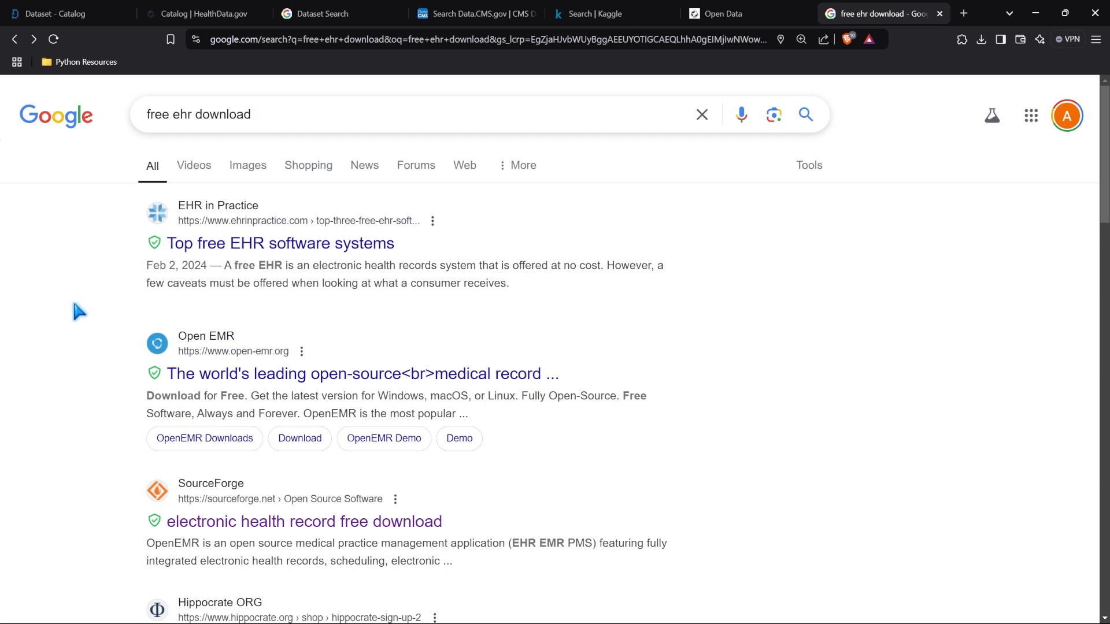
mouse_move(51, 333)
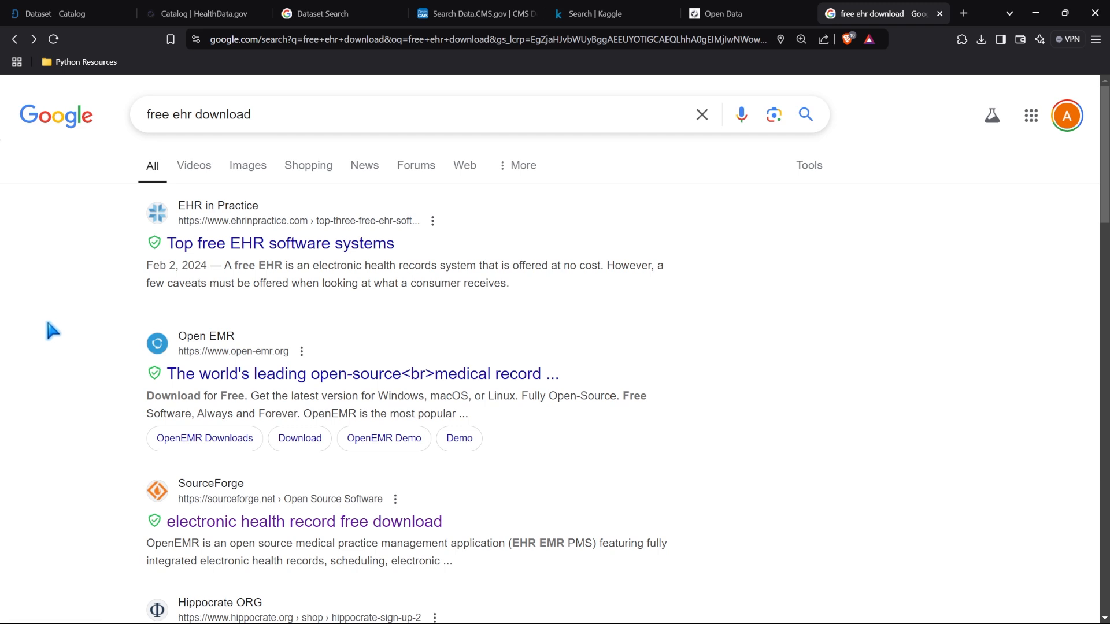